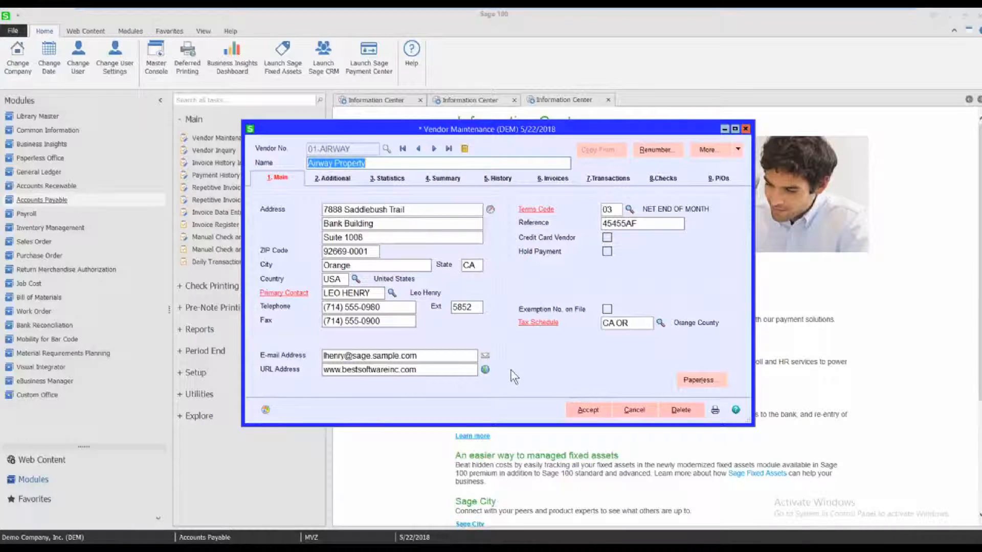
mouse_move(744, 365)
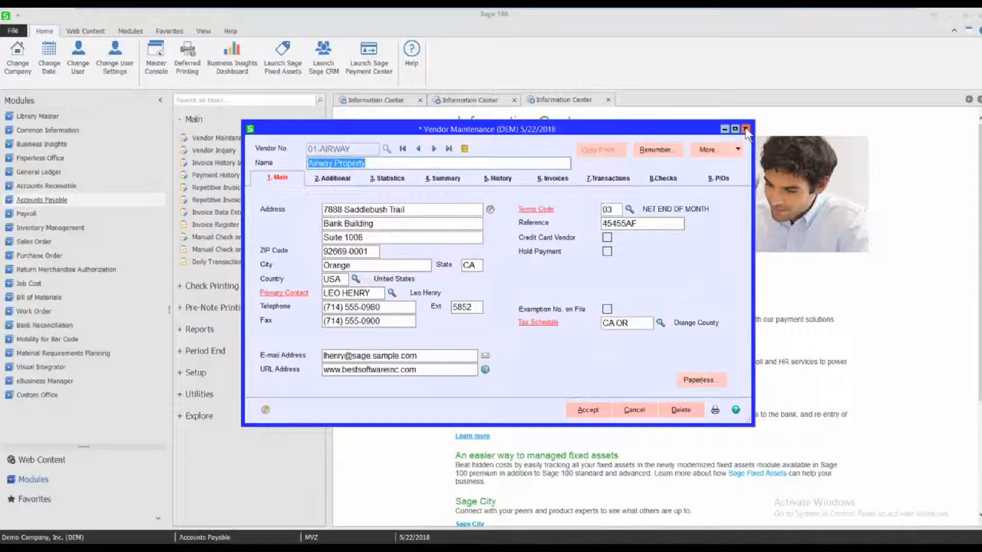
Step: Close the Airway Property vendor record in Vendor Maintenance
left_click(746, 129)
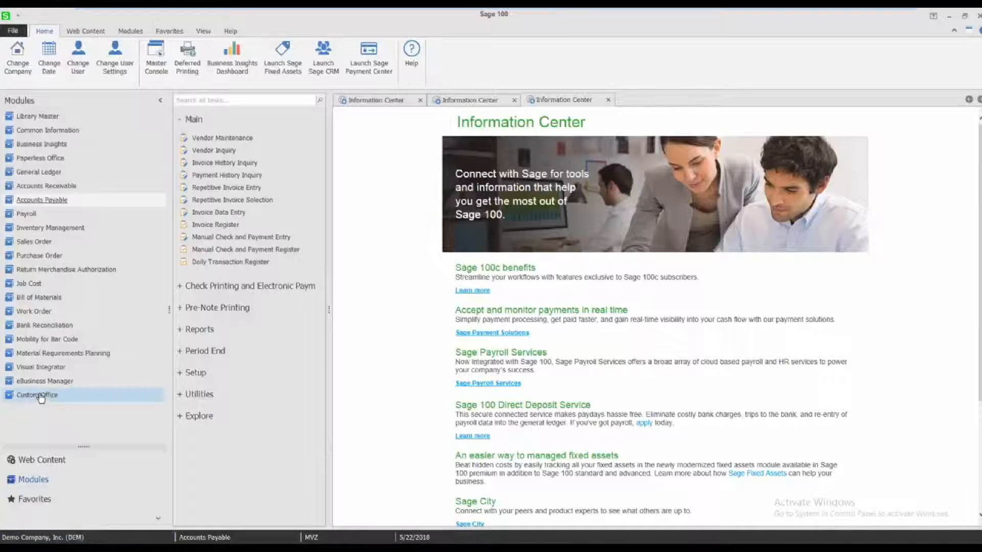
Step: From Custom Office, open Edit Fields for the Accounts Payable AP Vendor Master table
left_click(37, 395)
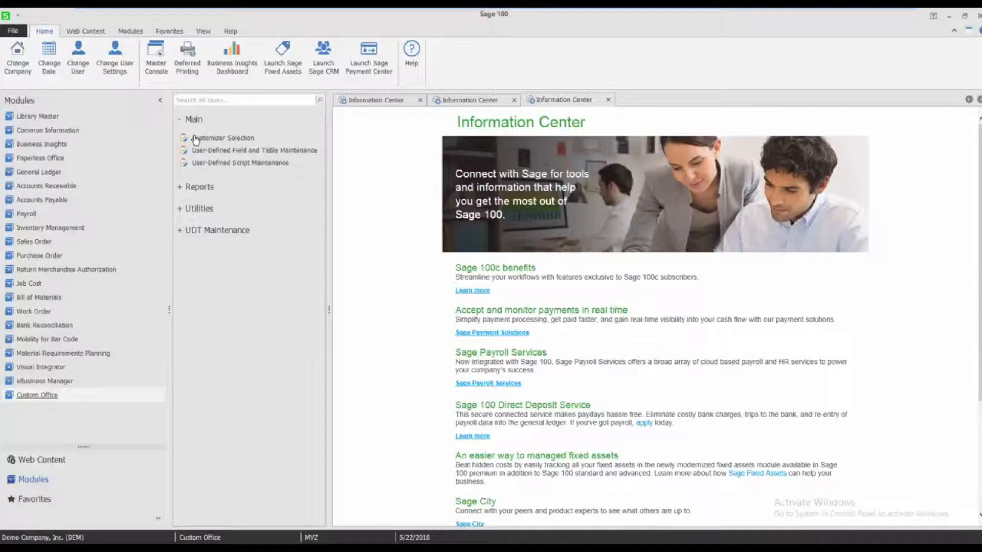
mouse_move(253, 150)
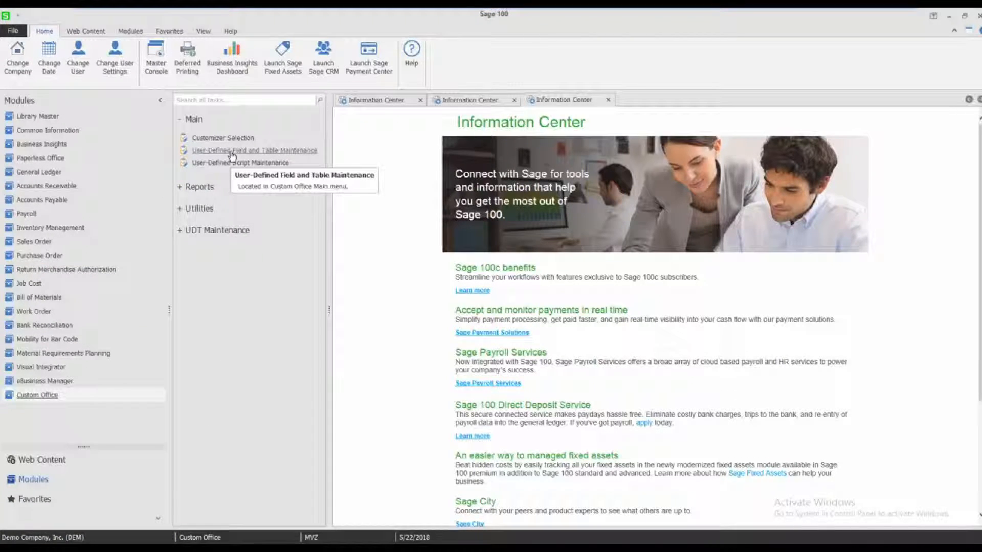
mouse_move(232, 156)
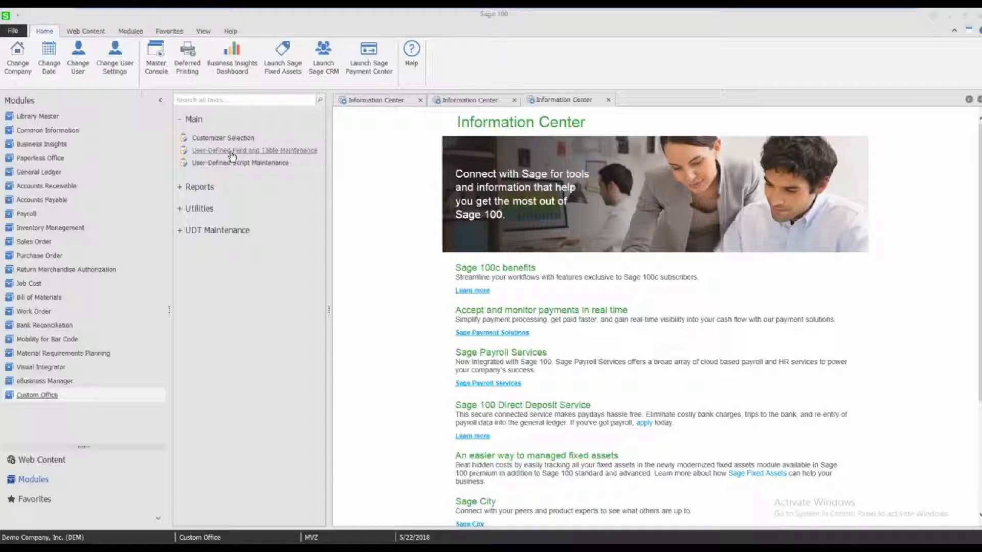
left_click(254, 150)
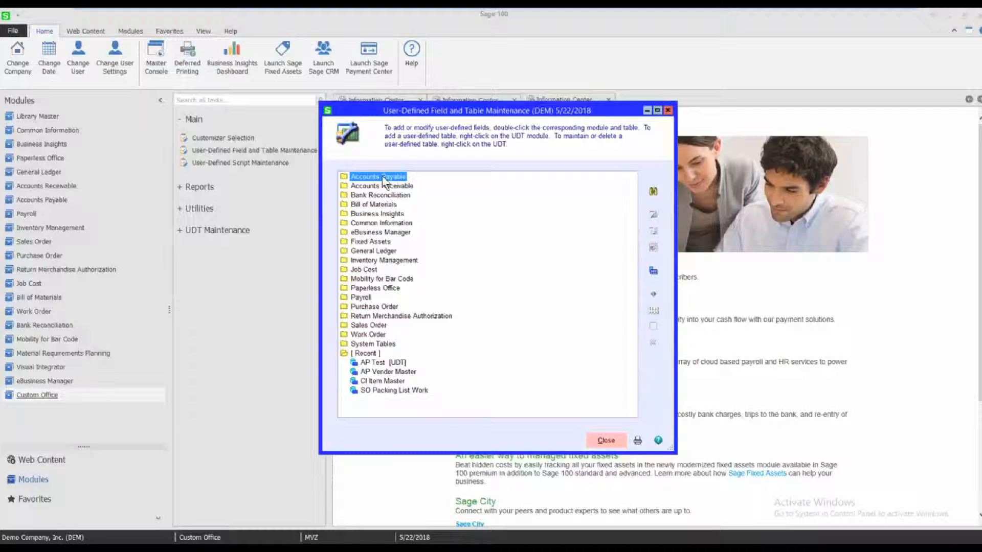
double_click(377, 176)
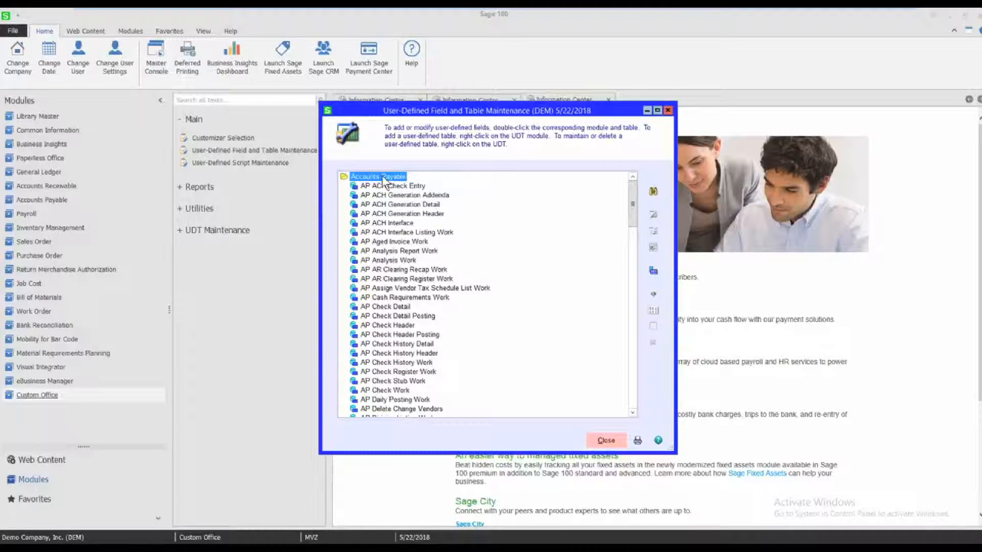
scroll("down", 3)
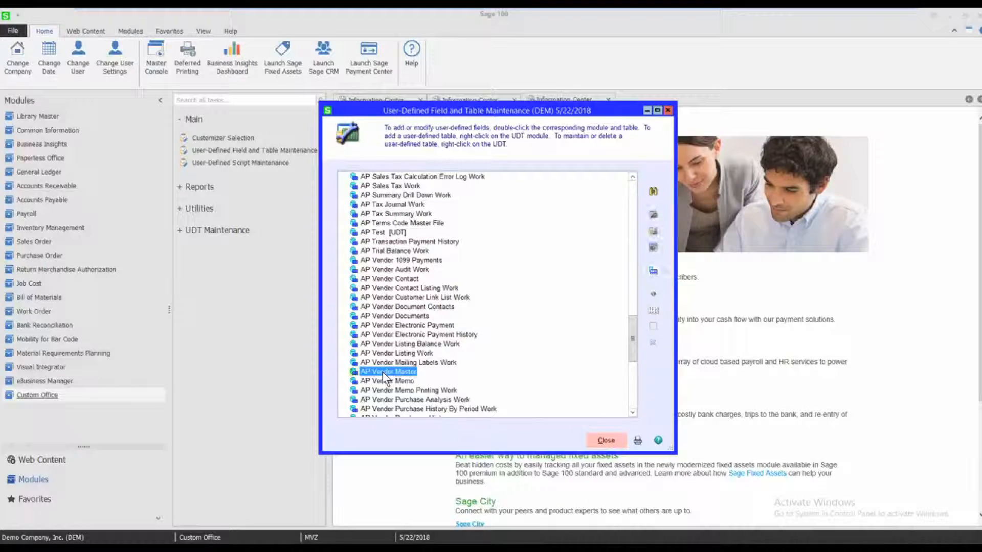
right_click(388, 371)
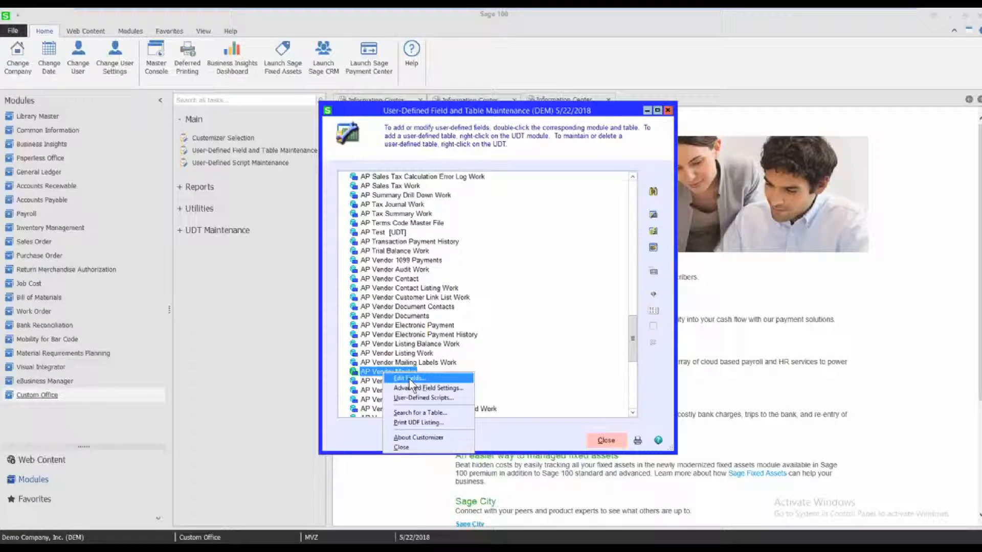
left_click(408, 379)
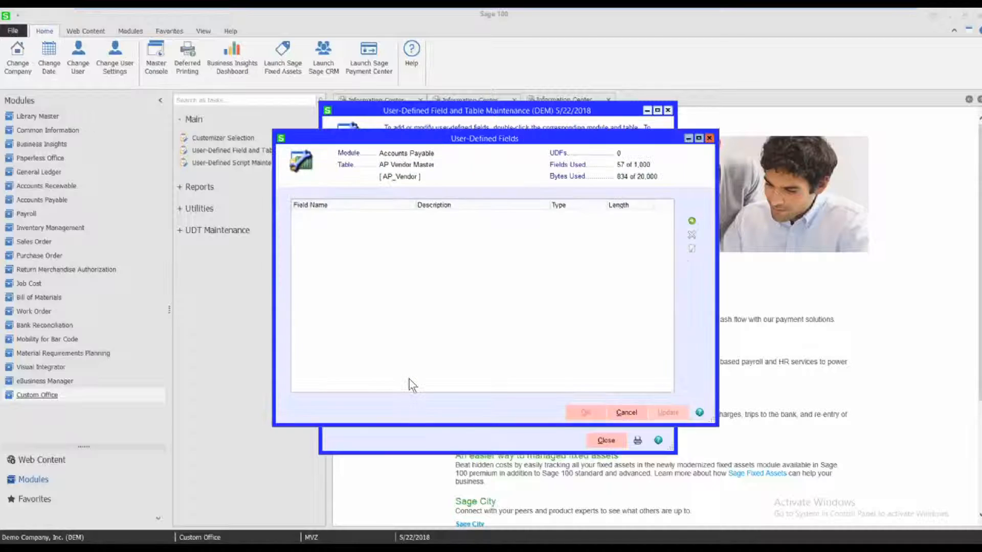
mouse_move(529, 249)
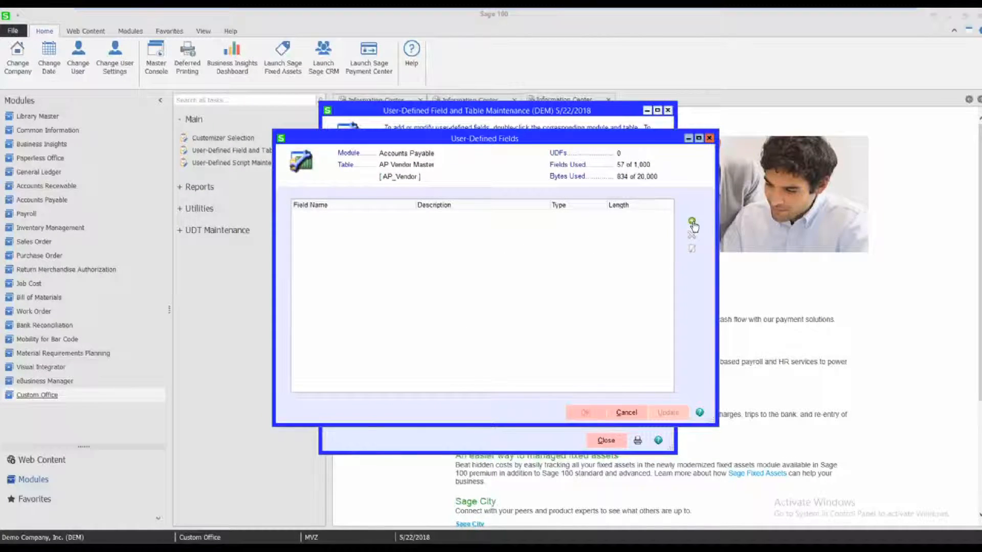
Step: Add a manual-entry field named NEW, described as New Field
left_click(693, 224)
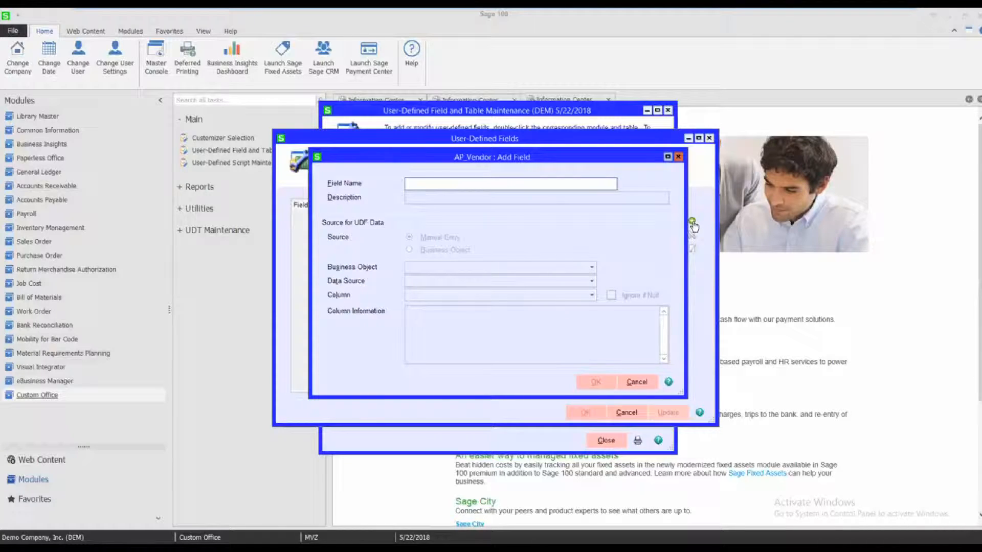
type("NEW_FIELD")
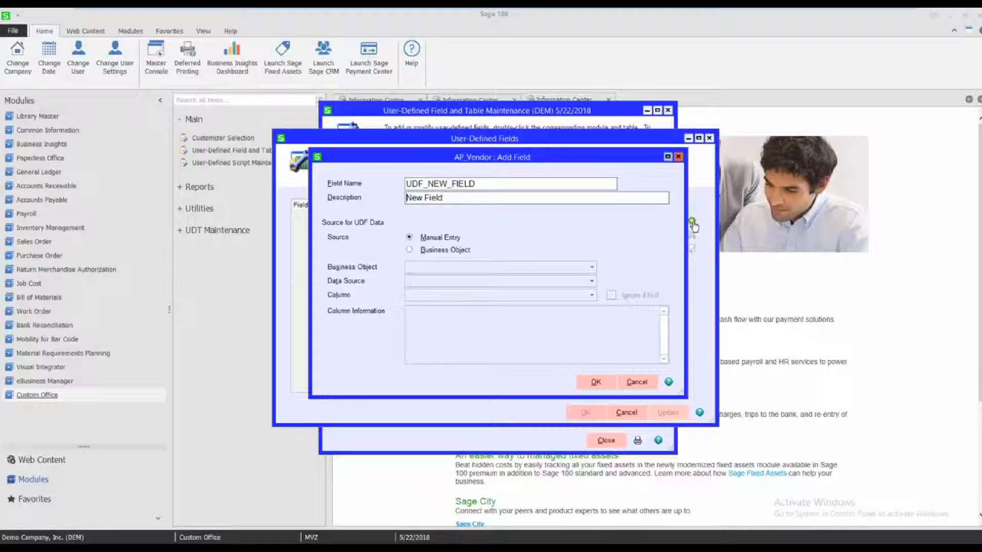
mouse_move(694, 228)
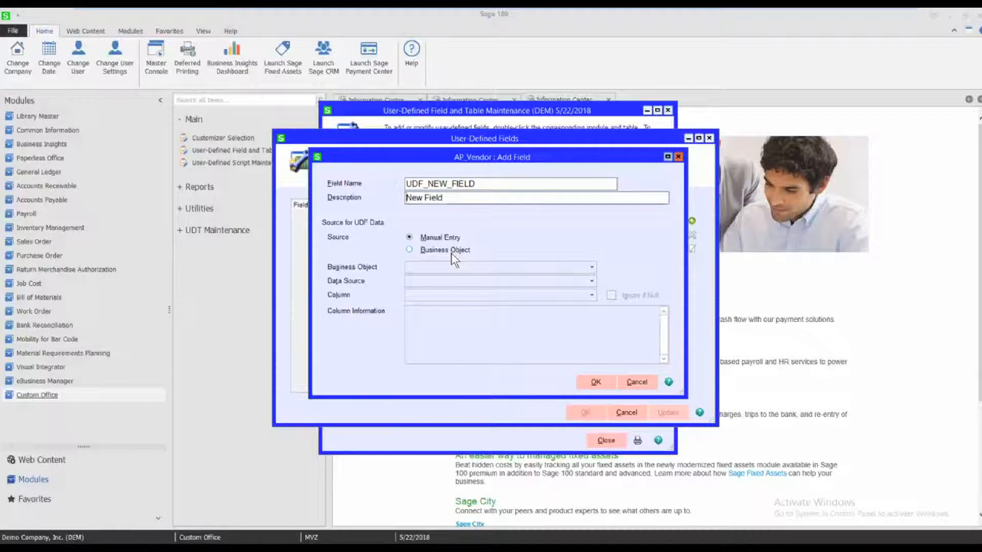
mouse_move(595, 391)
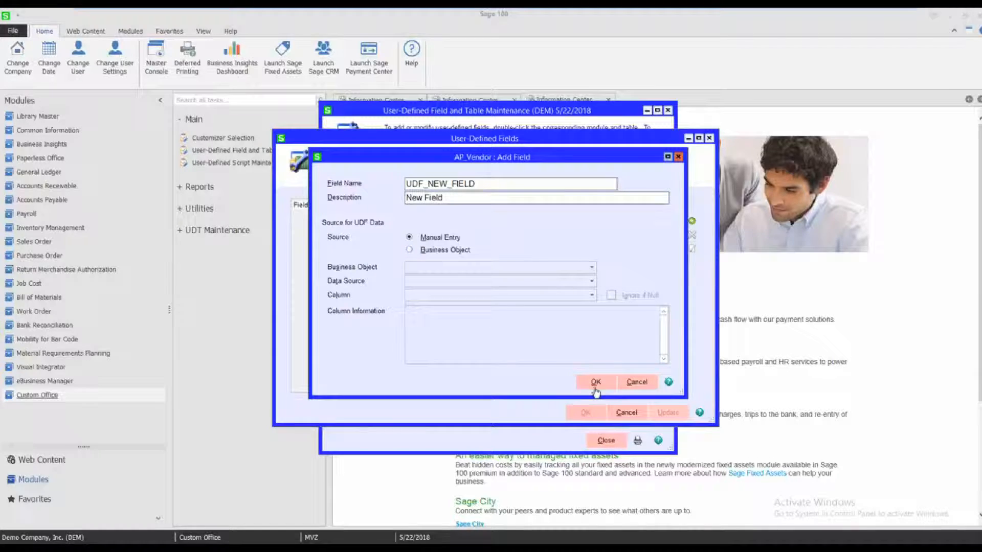
Step: Confirm NEW_FIELD as a Multiline field with maximum length 25
left_click(595, 383)
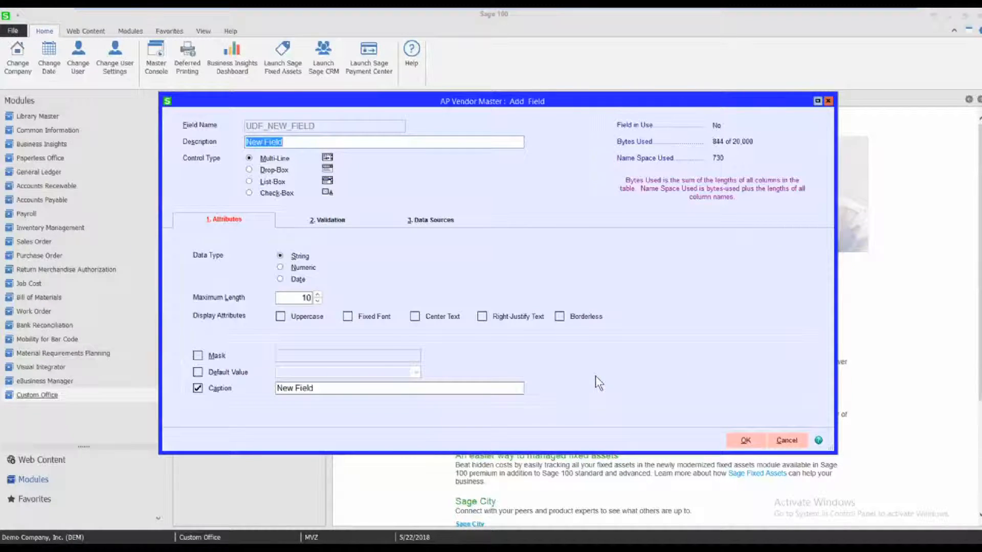
mouse_move(369, 274)
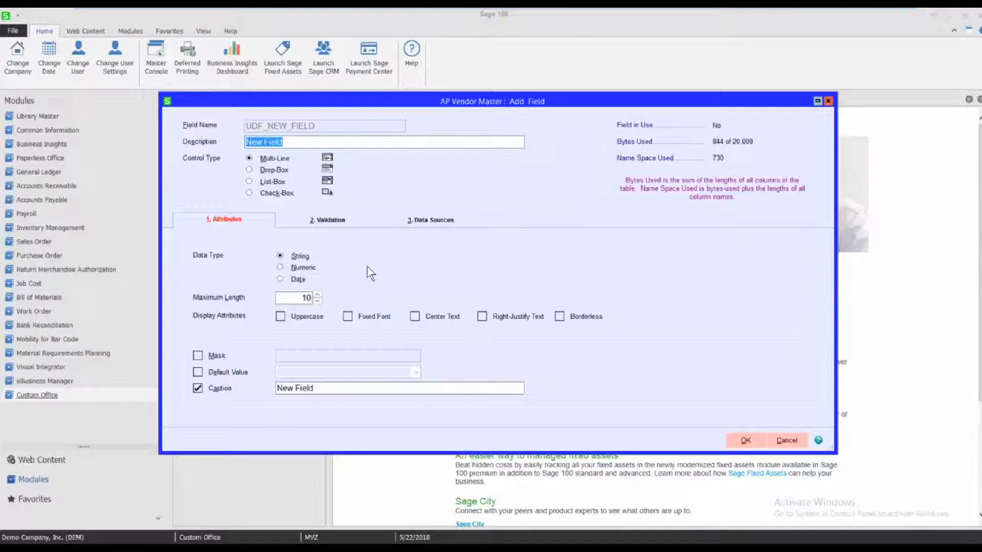
left_click(295, 298)
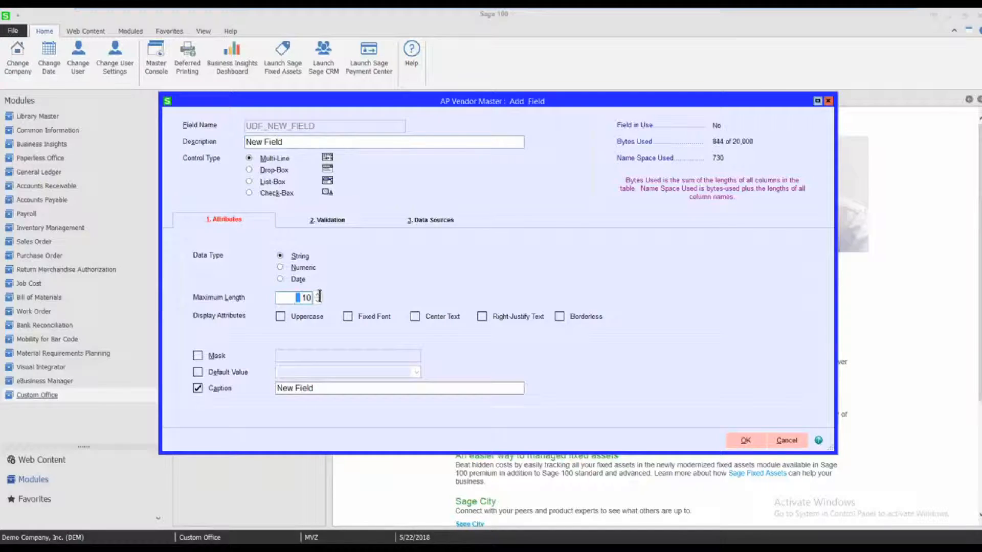
type("25")
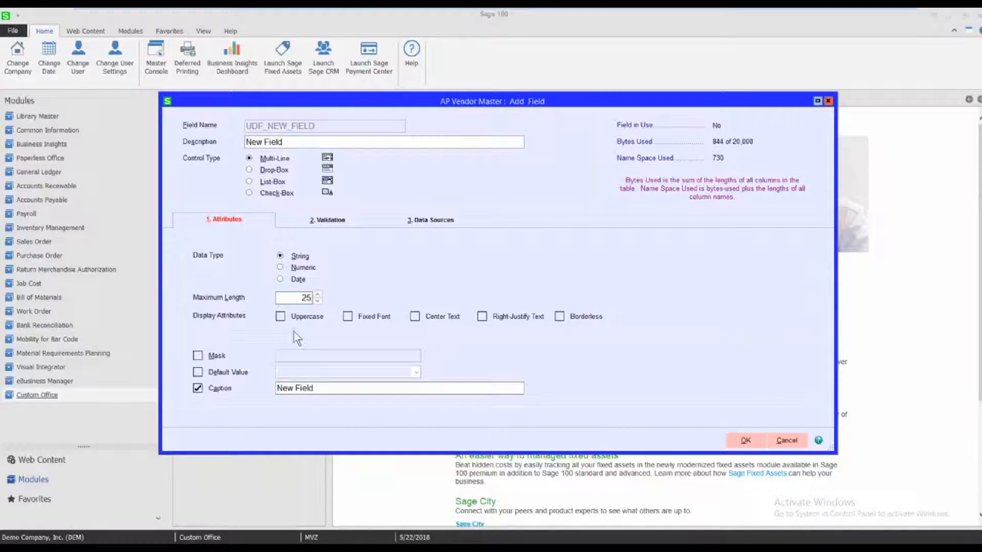
mouse_move(476, 338)
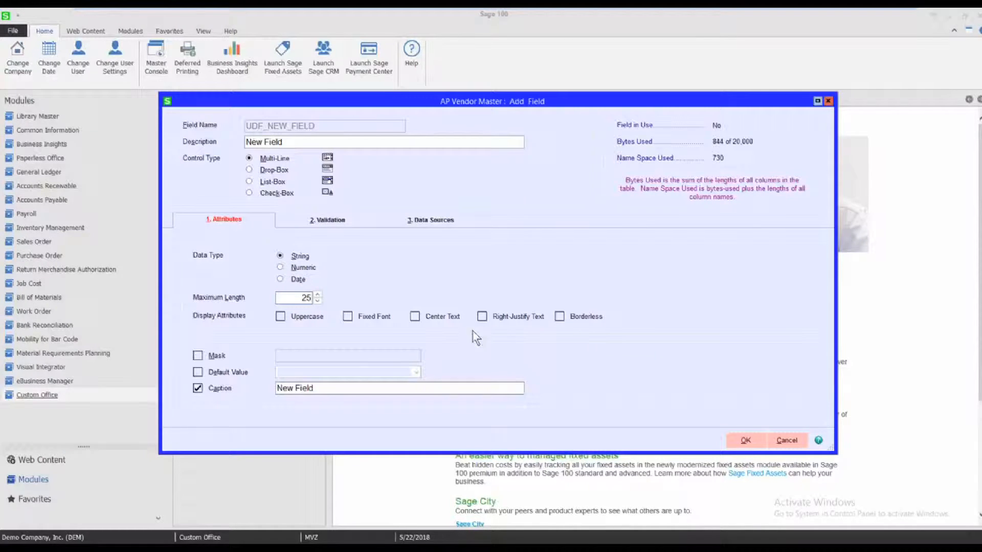
mouse_move(733, 406)
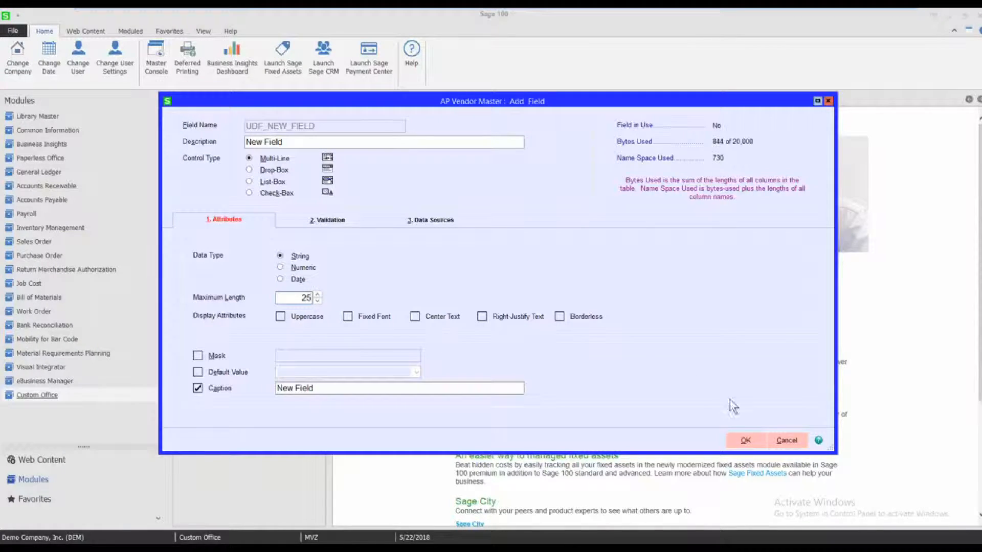
left_click(745, 440)
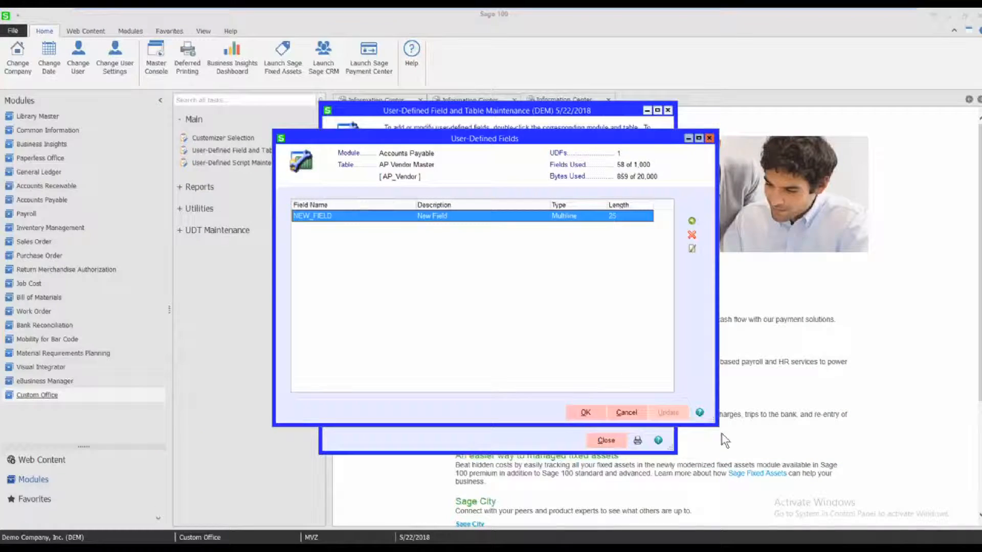
Step: Save the AP Vendor Master field changes and run the data dictionary update
left_click(585, 413)
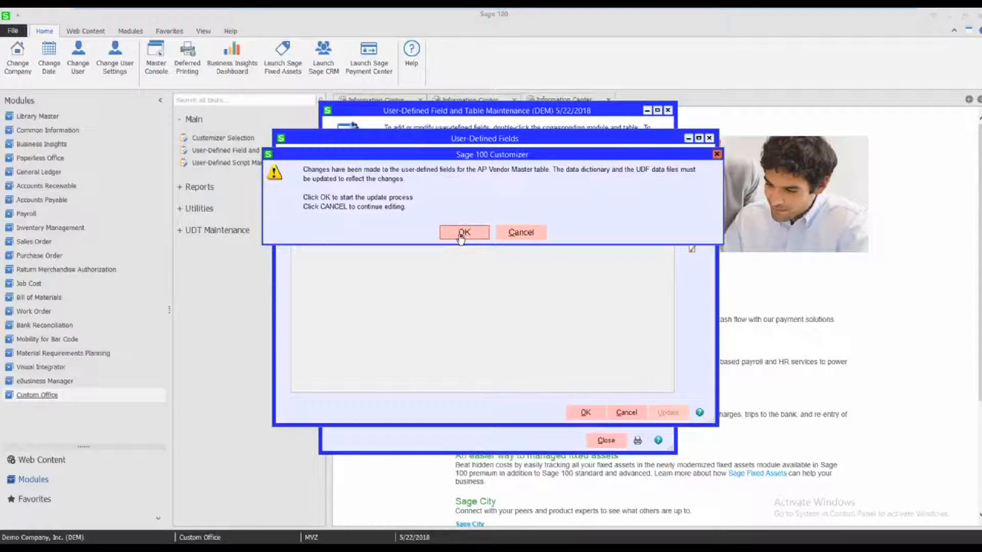
left_click(463, 233)
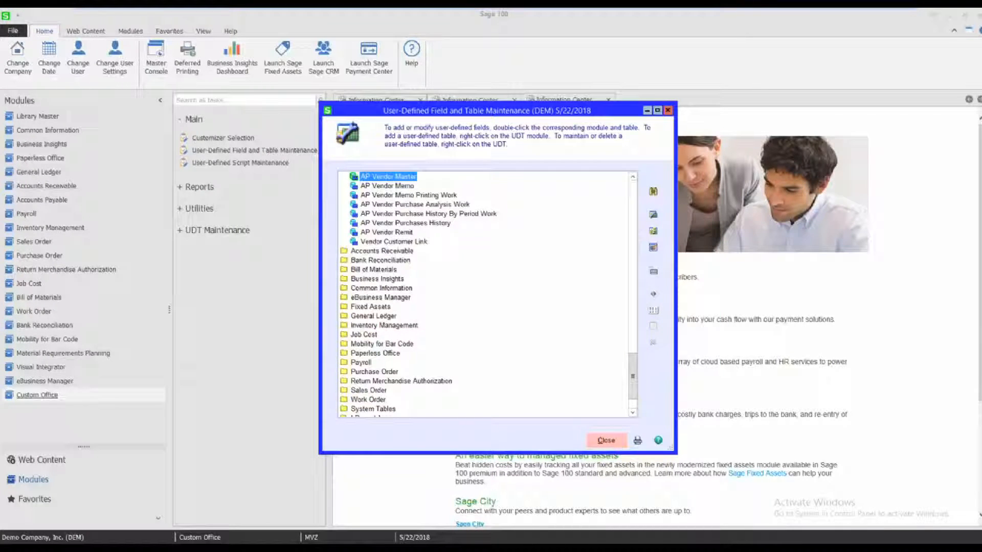
Step: Close field maintenance and select DMAIN under Accounts Payable Vendor Maintenance in Customizer Selection
left_click(605, 440)
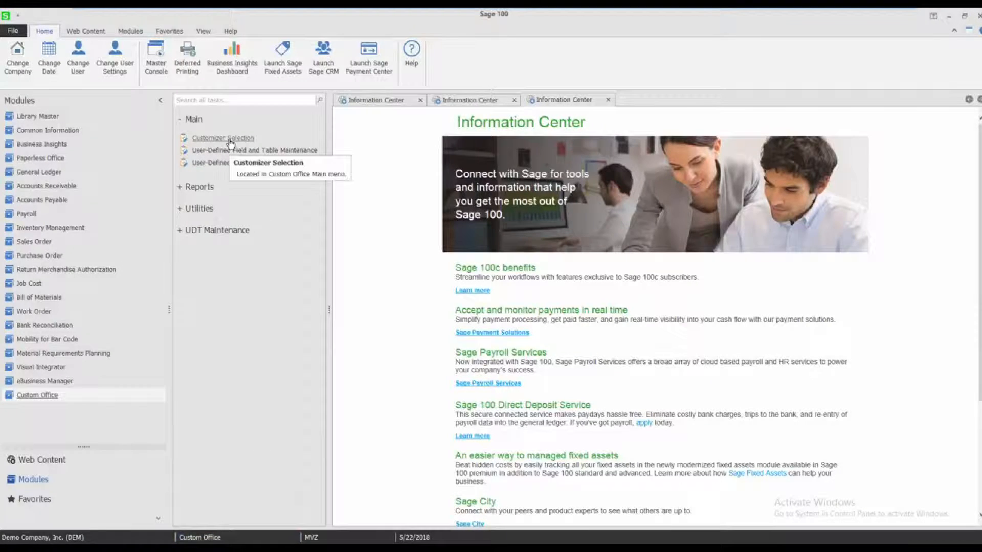
left_click(223, 138)
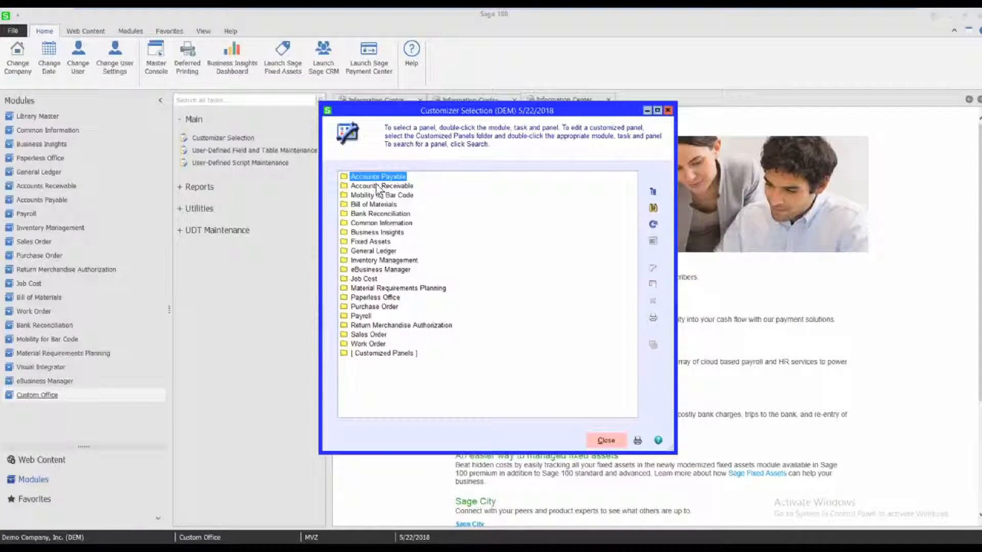
double_click(377, 176)
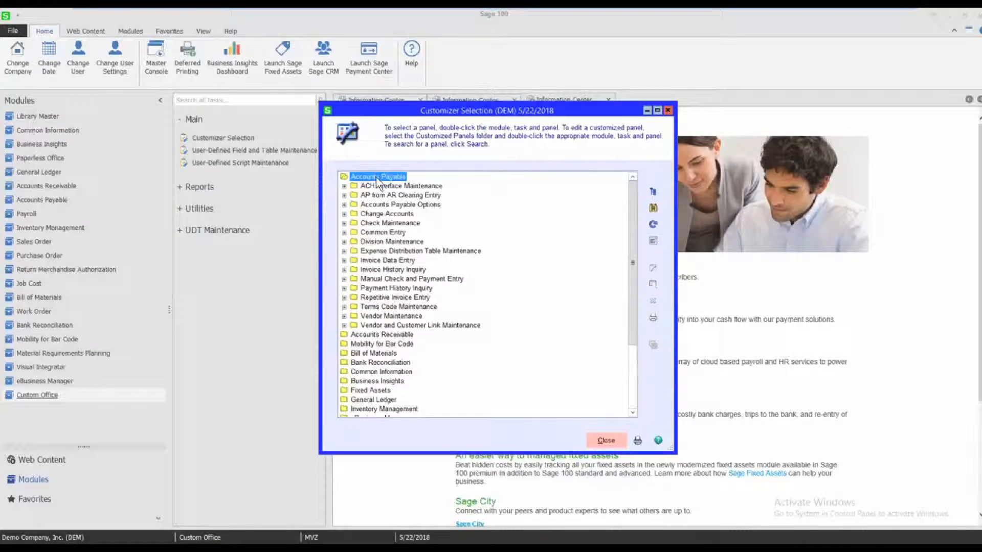
mouse_move(385, 321)
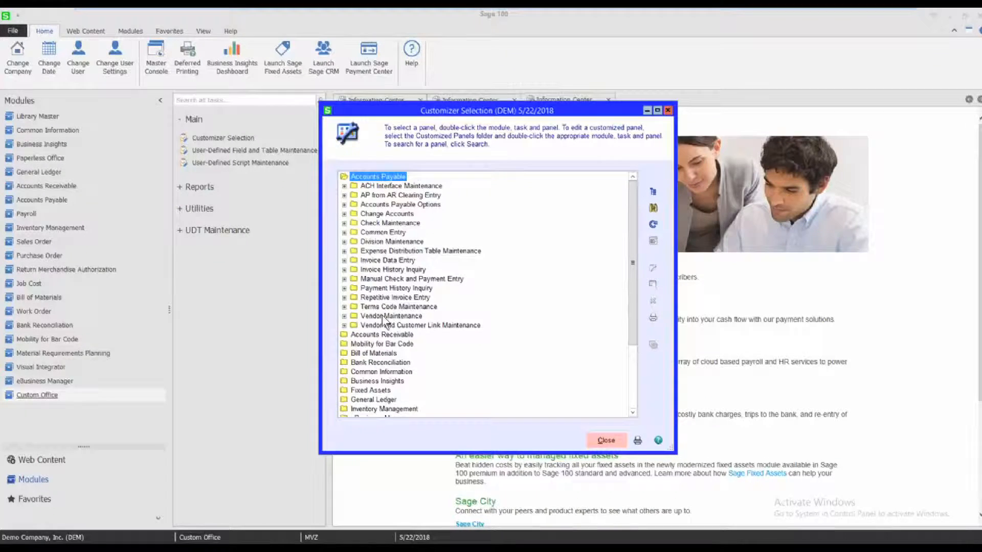
double_click(391, 316)
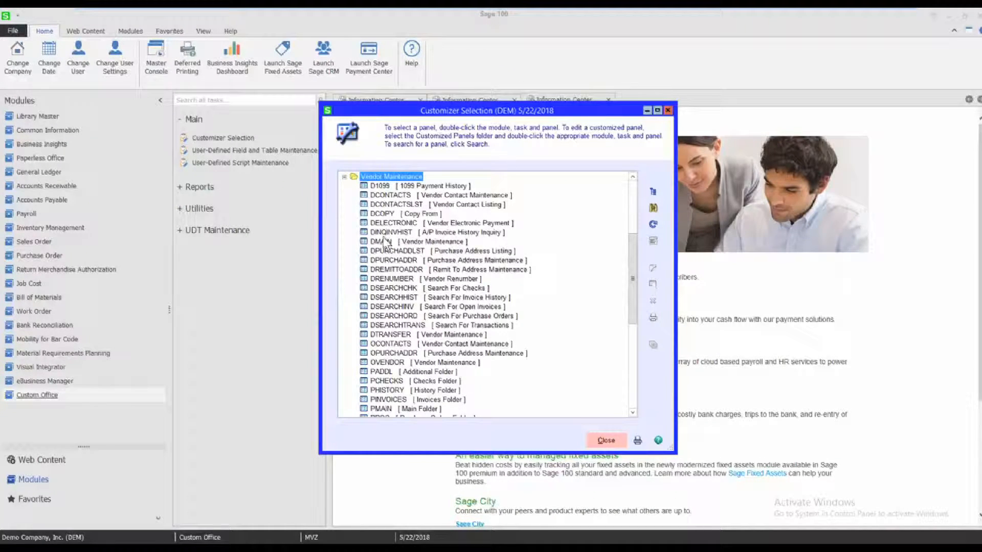
left_click(416, 242)
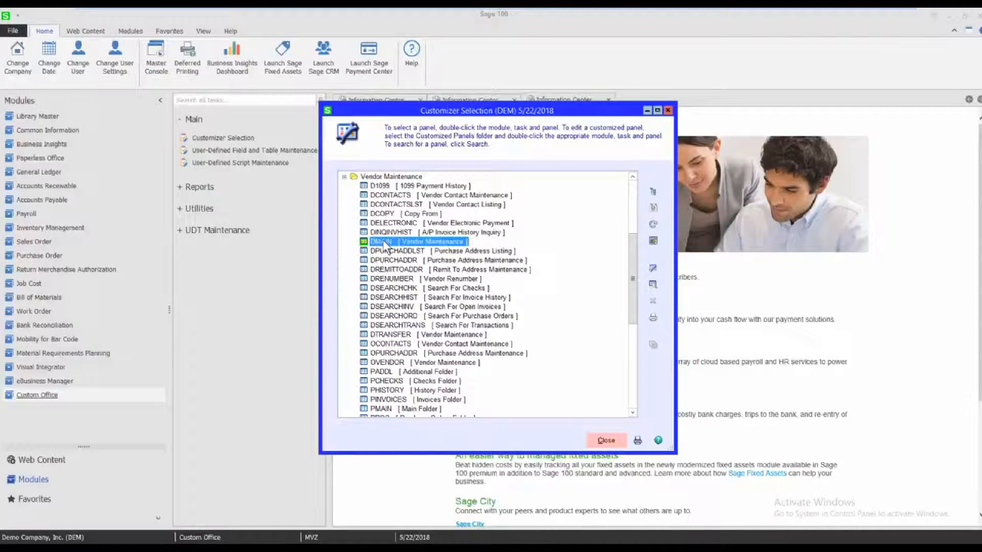
Step: Create a new customized DMAIN panel for user mvz and Demo Company
double_click(416, 241)
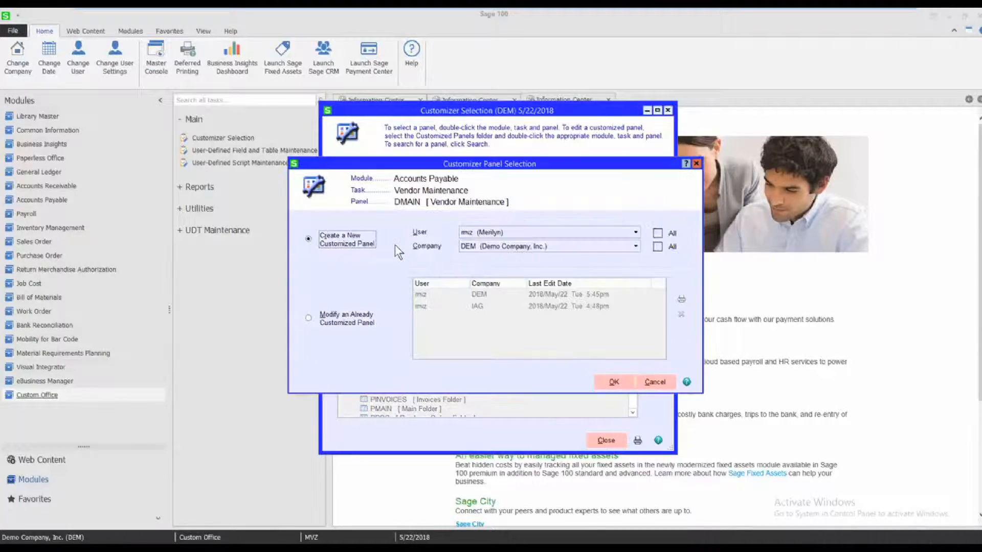
mouse_move(452, 236)
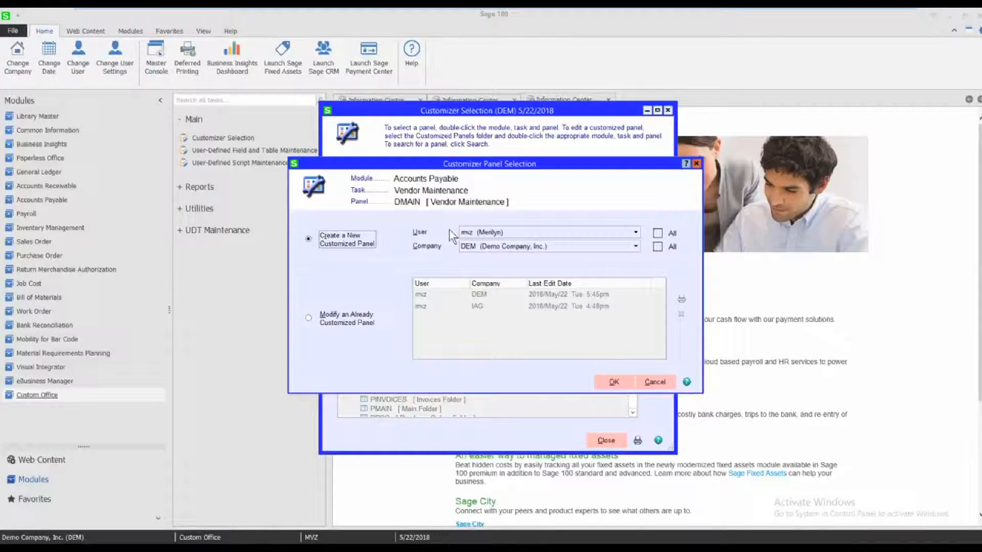
mouse_move(494, 258)
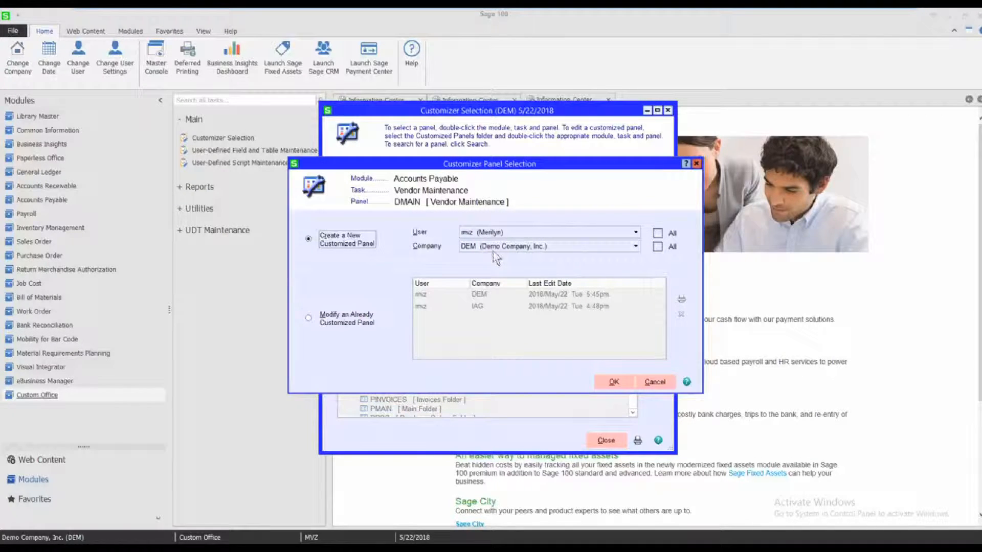
left_click(613, 381)
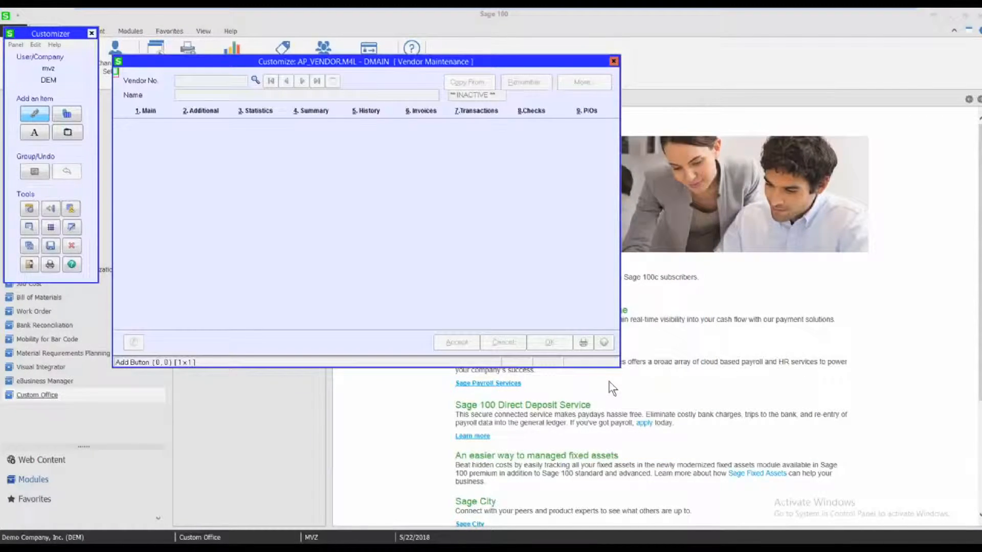
mouse_move(459, 153)
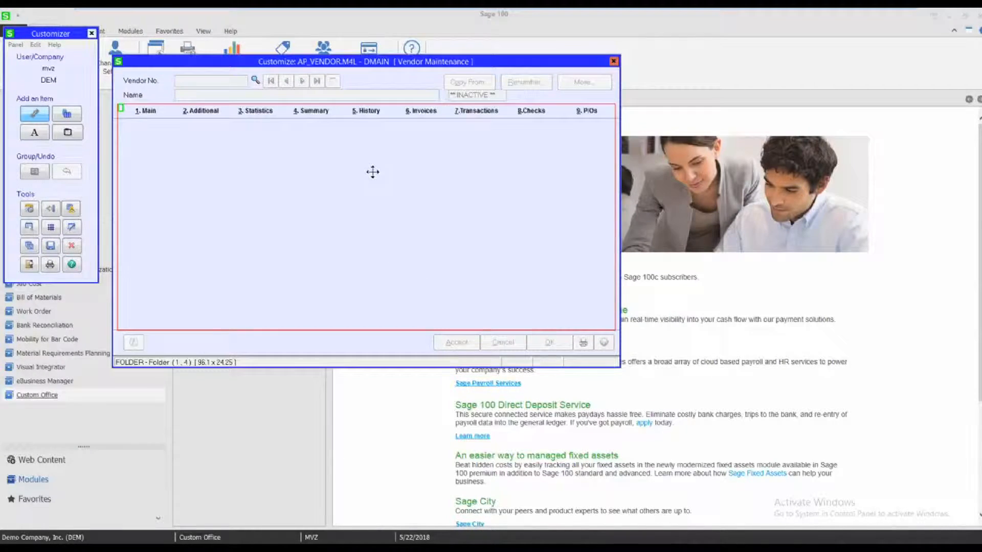
Step: Go to the PMAIN panel of the folder's 1. Main tab
double_click(373, 172)
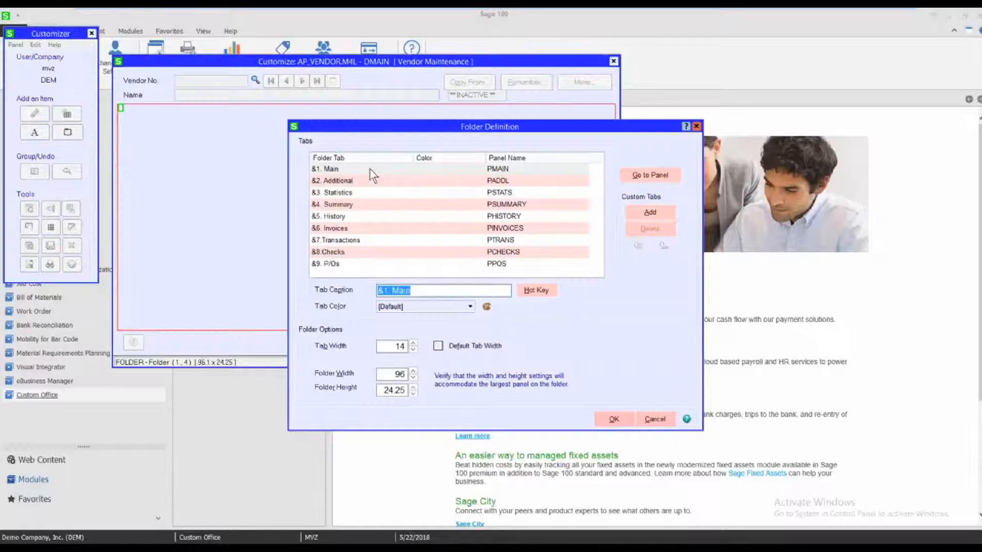
mouse_move(620, 185)
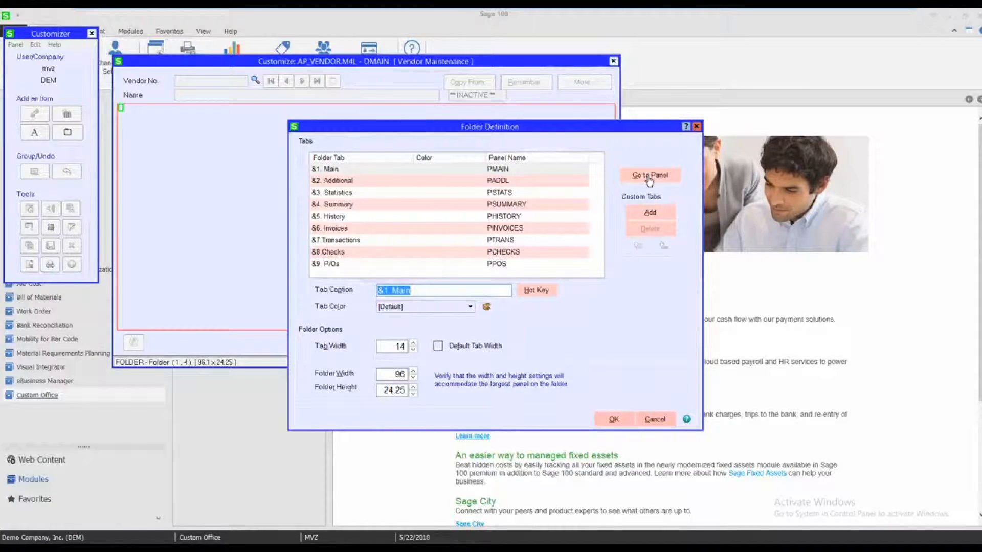
left_click(650, 175)
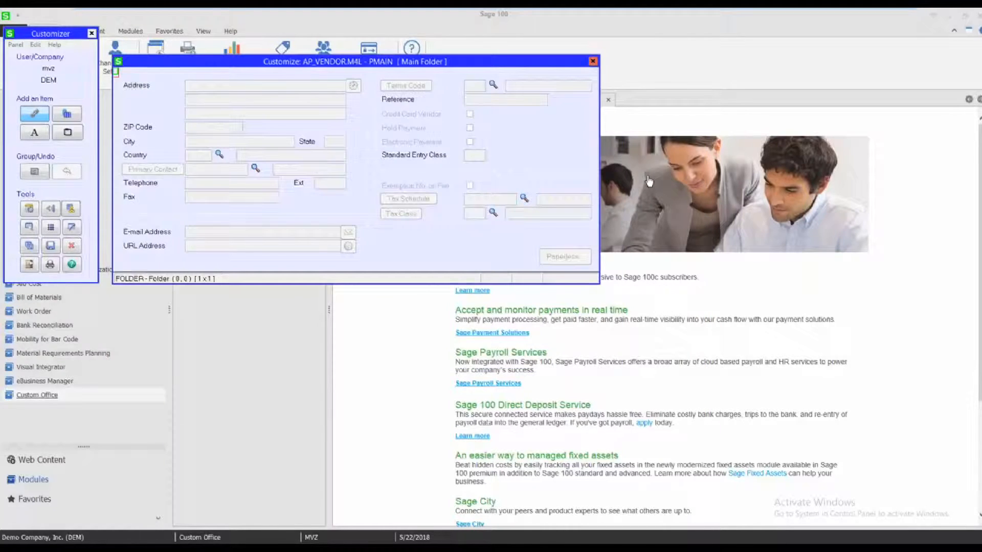
mouse_move(385, 241)
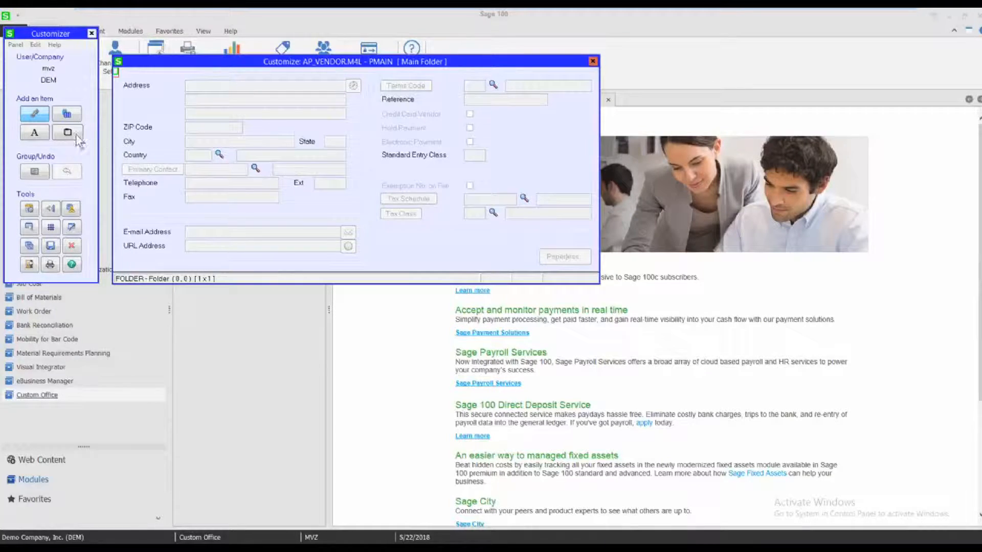
mouse_move(67, 114)
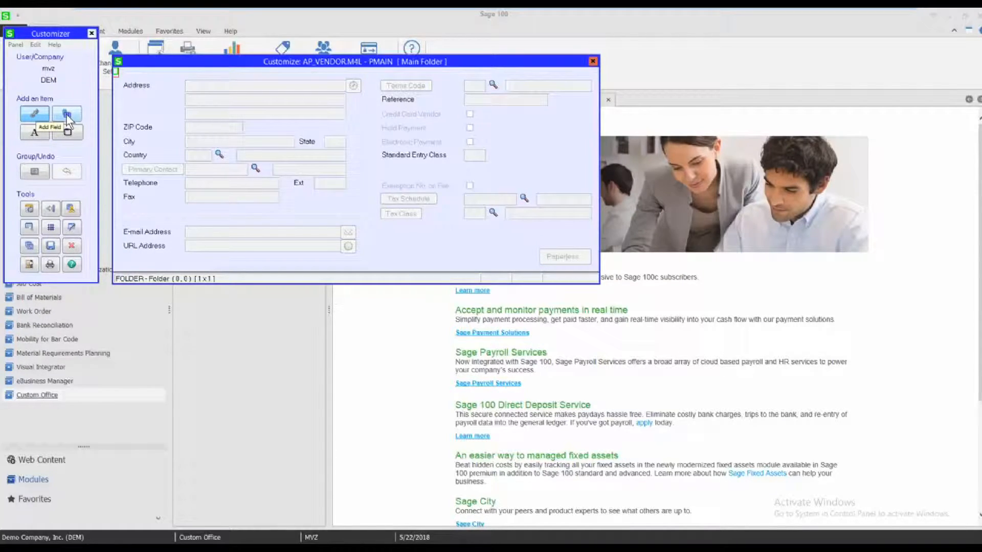
mouse_move(211, 218)
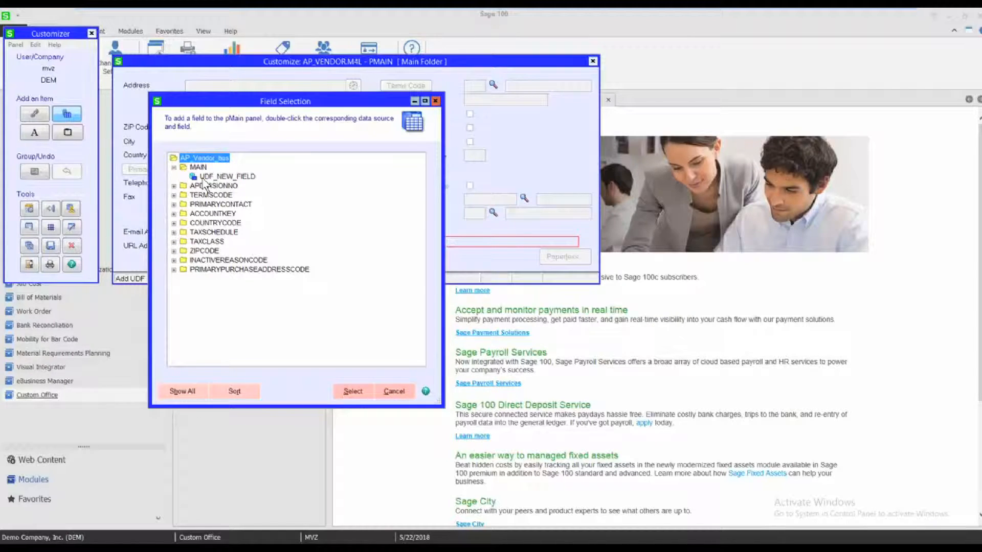
mouse_move(227, 317)
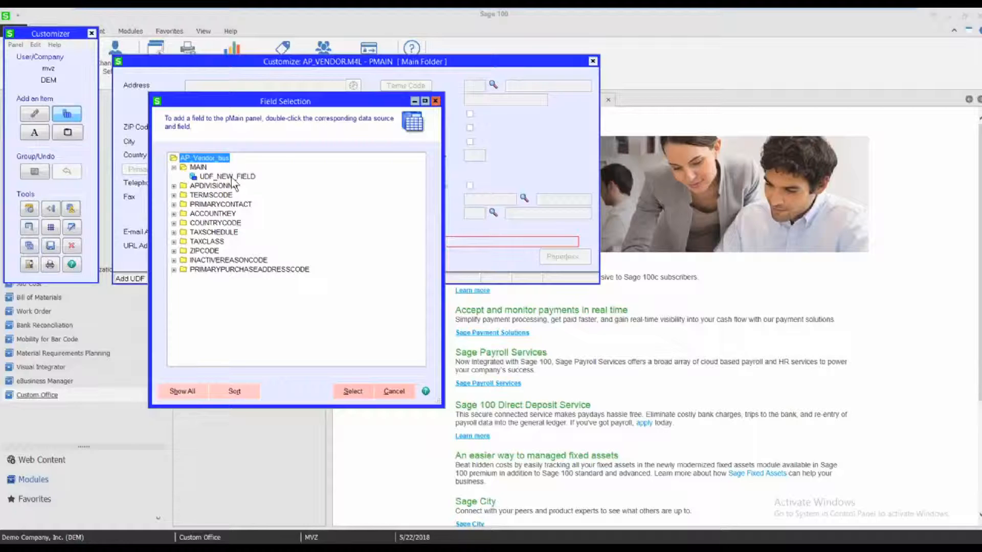
Step: Add UDF_NEW_FIELD with its New Field label to the PMAIN Main panel
left_click(226, 176)
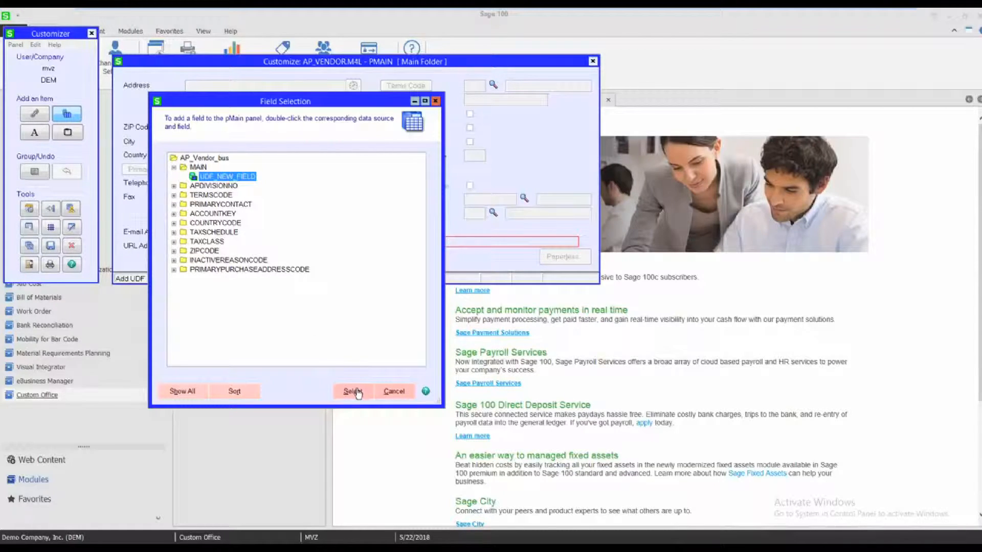
left_click(351, 392)
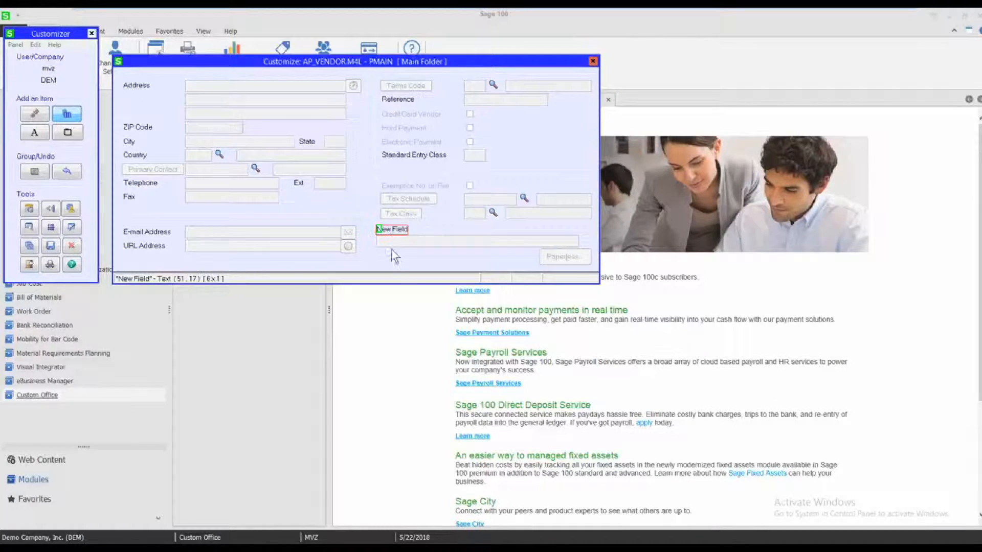
mouse_move(397, 262)
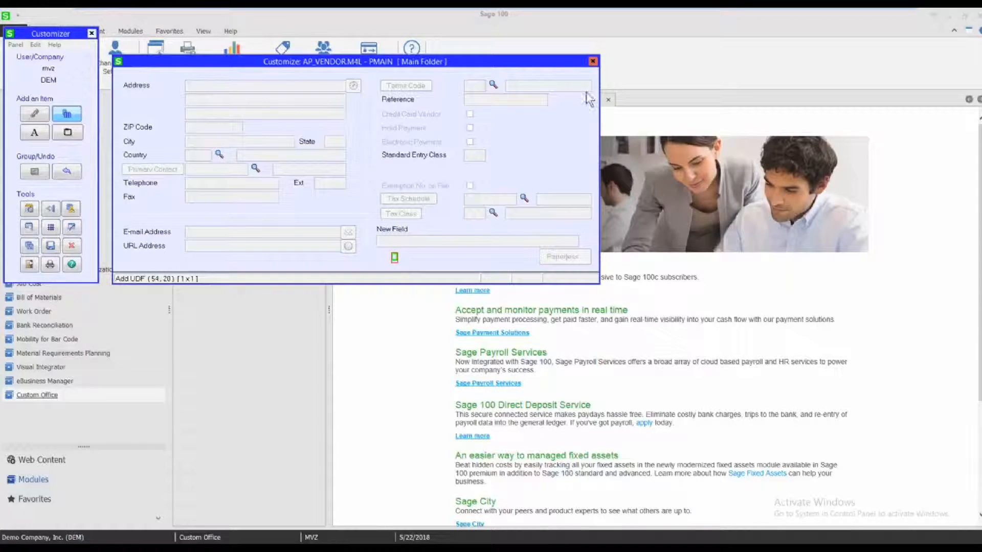
Step: Save the vendor panel customizations and close Customizer Selection
left_click(592, 60)
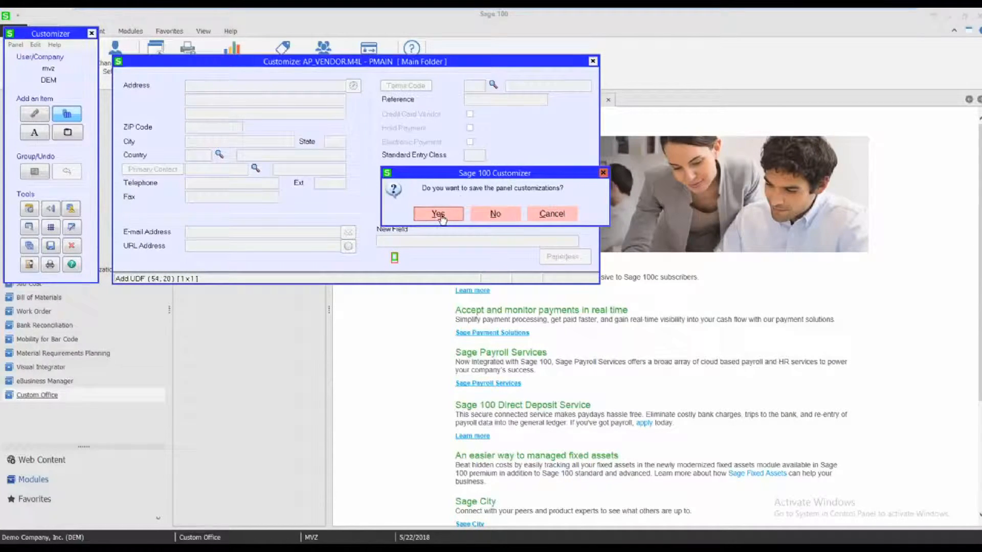
left_click(438, 213)
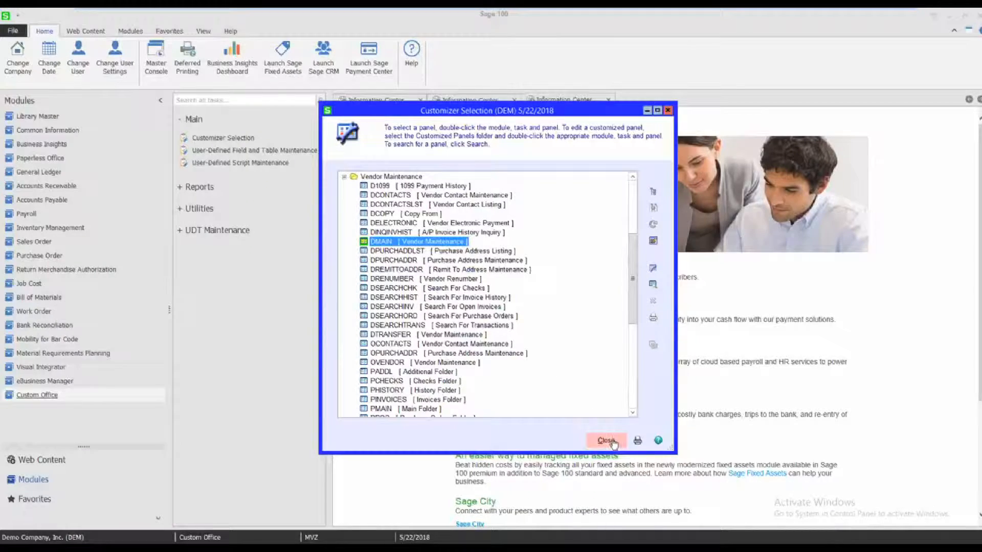
left_click(606, 440)
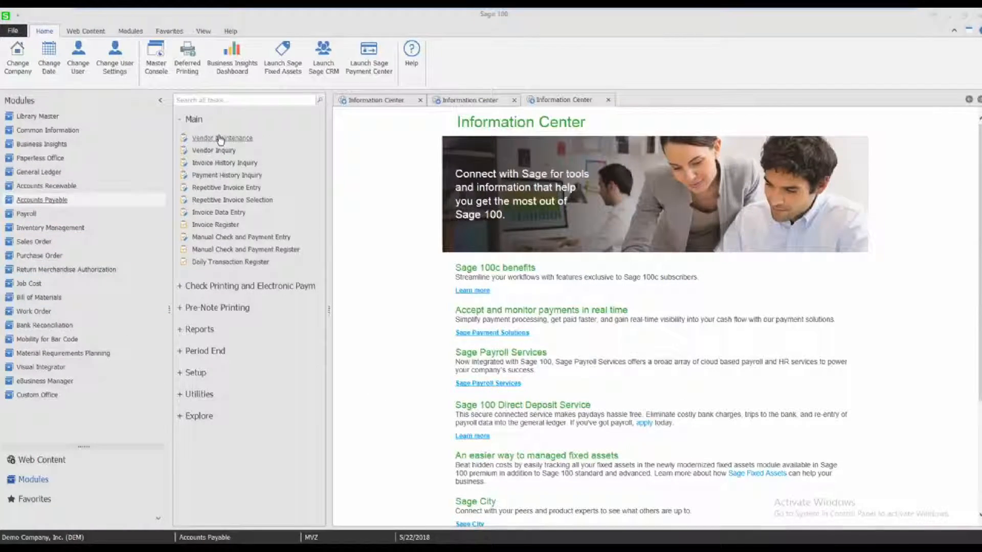
Step: In Vendor Maintenance, bring up the first vendor and type 'This is my da' in New Field
left_click(223, 138)
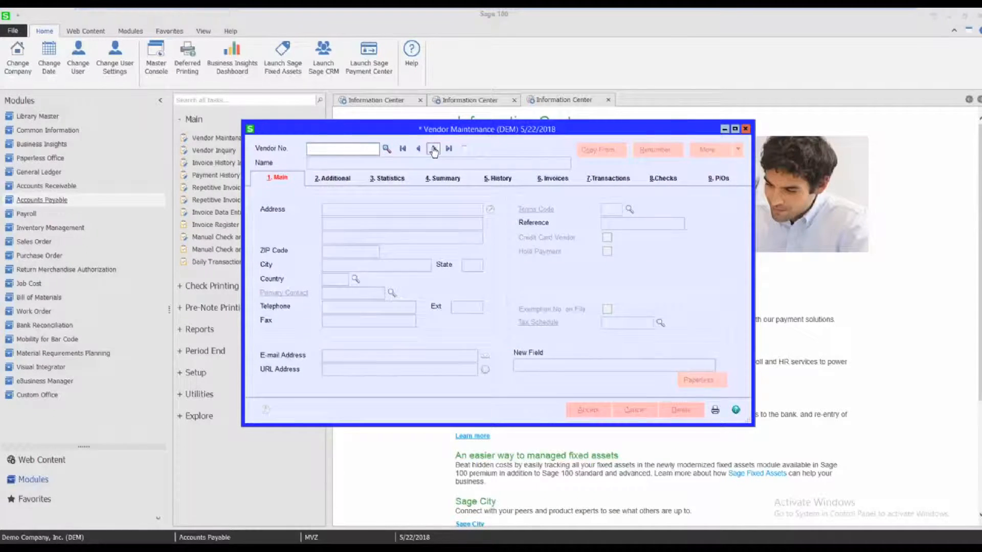
left_click(433, 149)
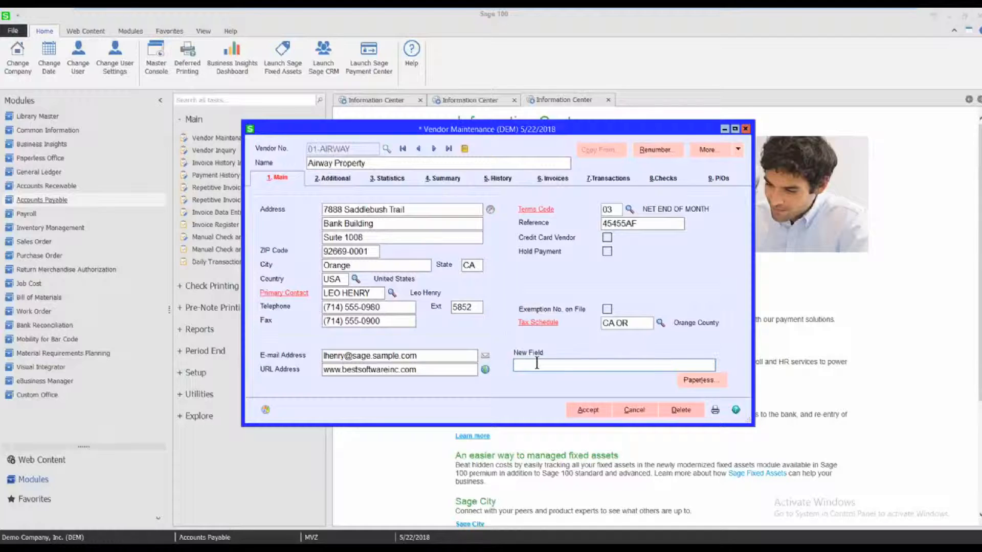
type("T")
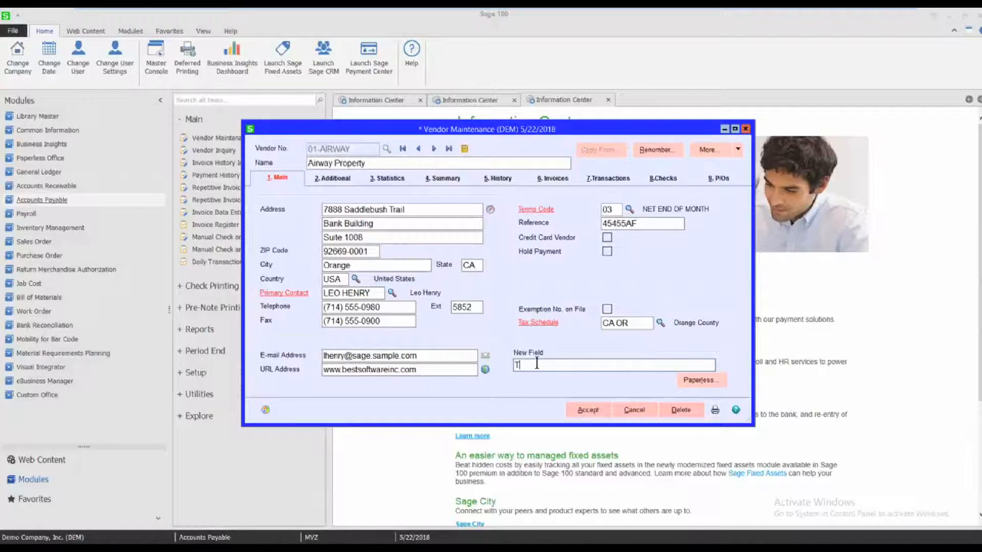
type("his is my da")
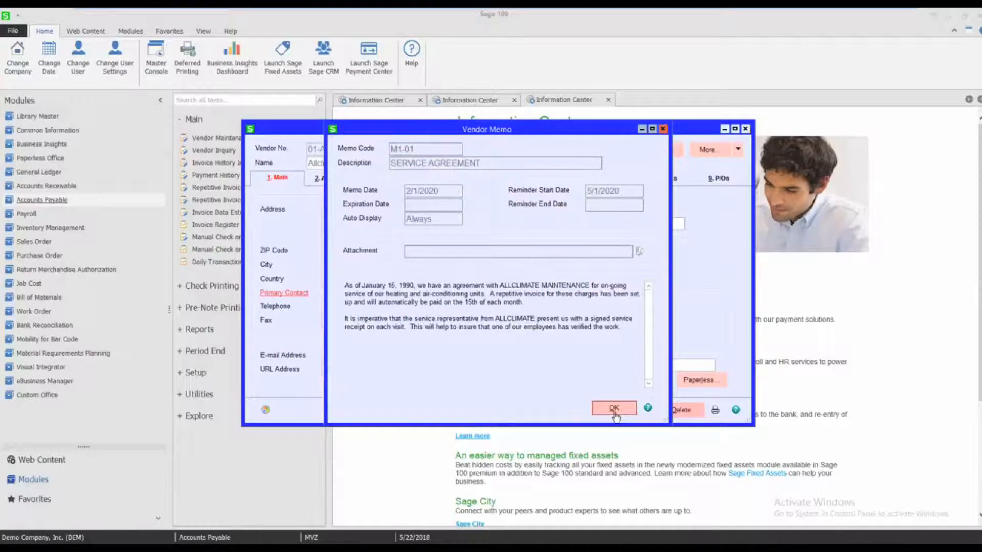
Step: Dismiss the vendor memo and type 'more mor infor' into New Field
left_click(613, 407)
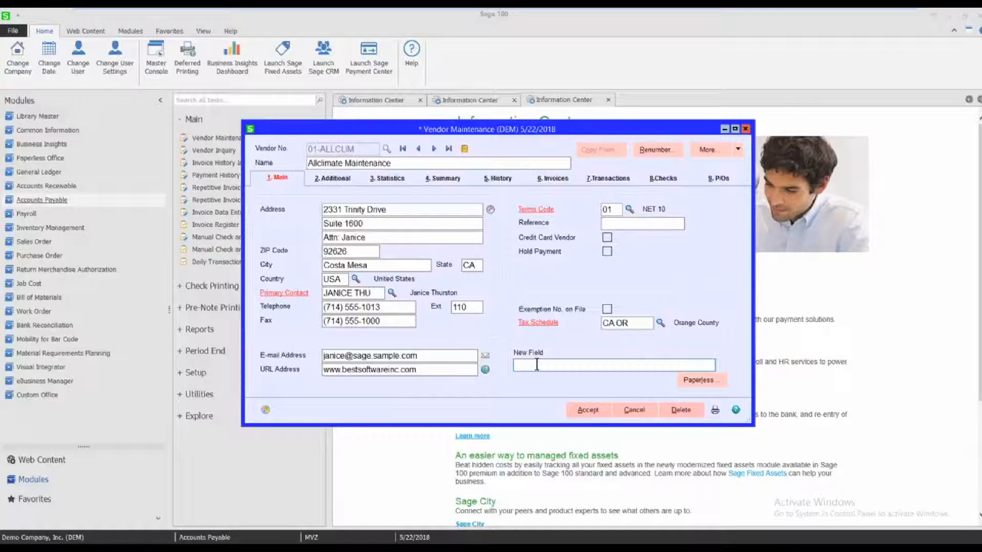
type("more mor")
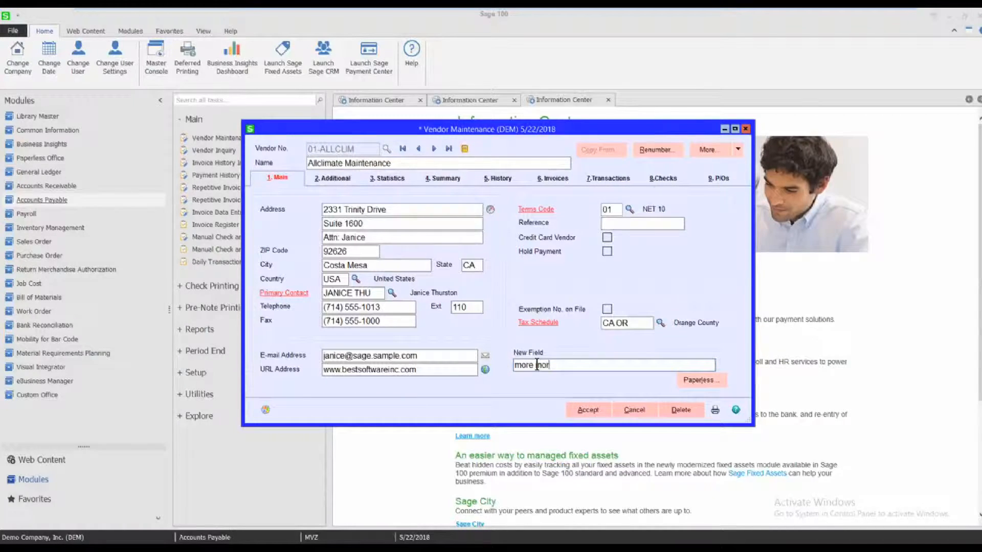
type("infor")
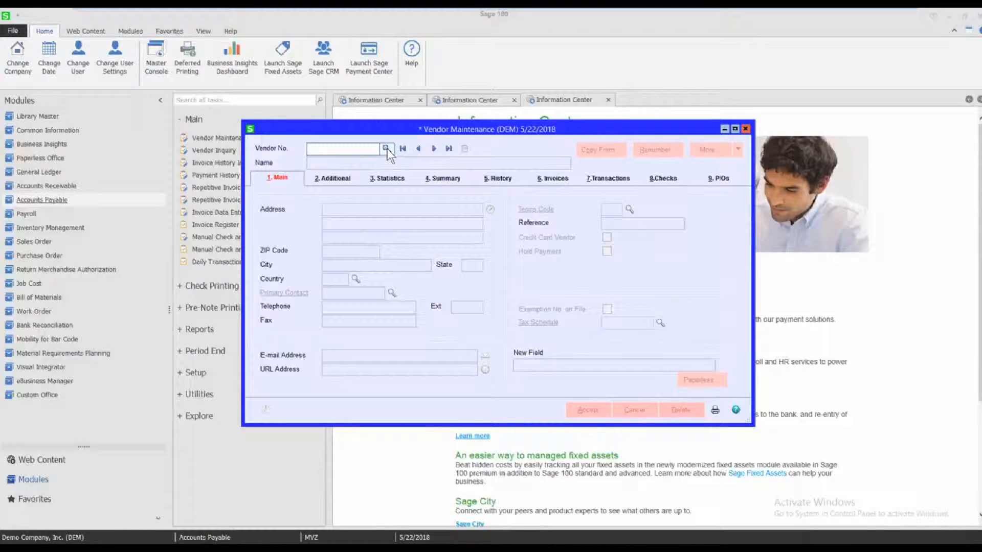
Step: Build a vendor lookup view named 'Merilyn' with UDF_NEW_FIELD placed right after Name
left_click(387, 148)
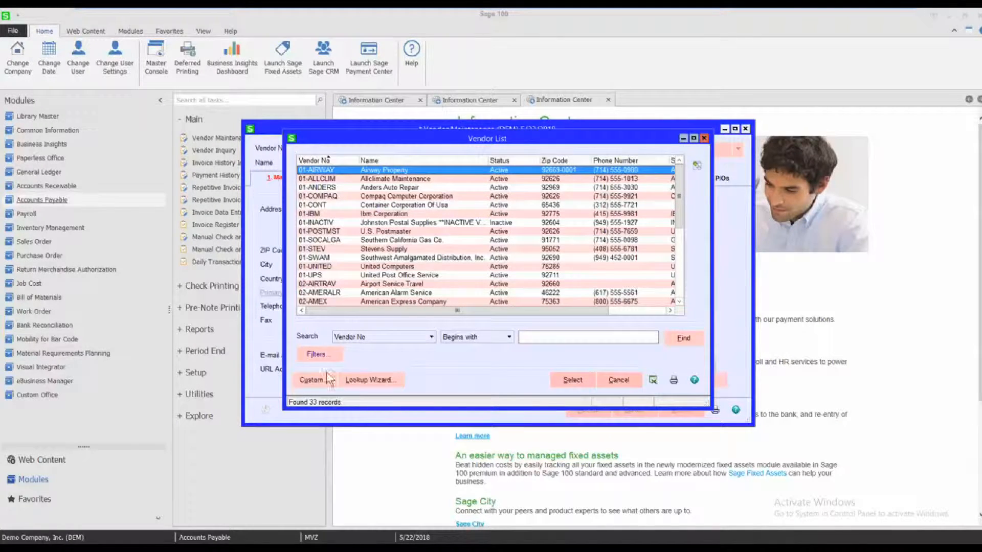
left_click(370, 380)
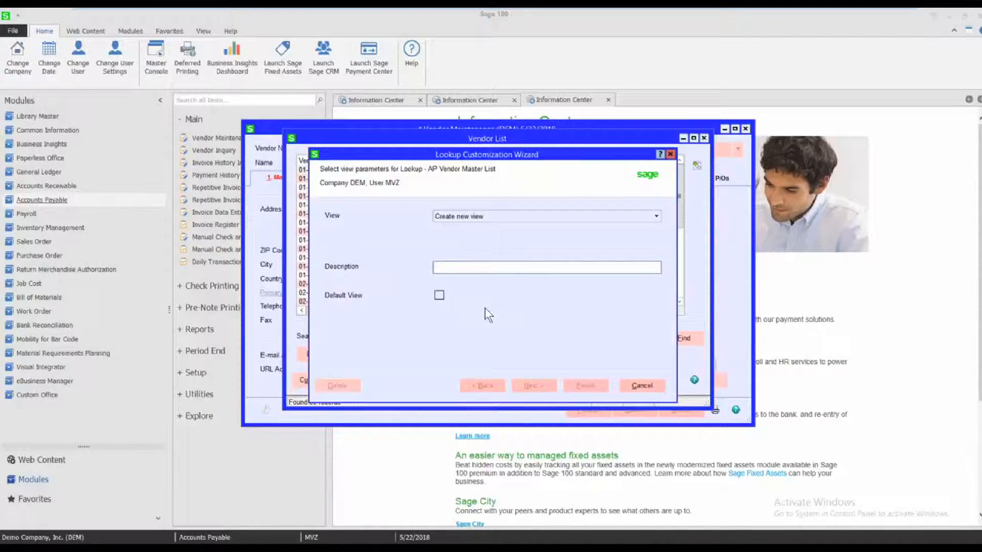
type("Meri")
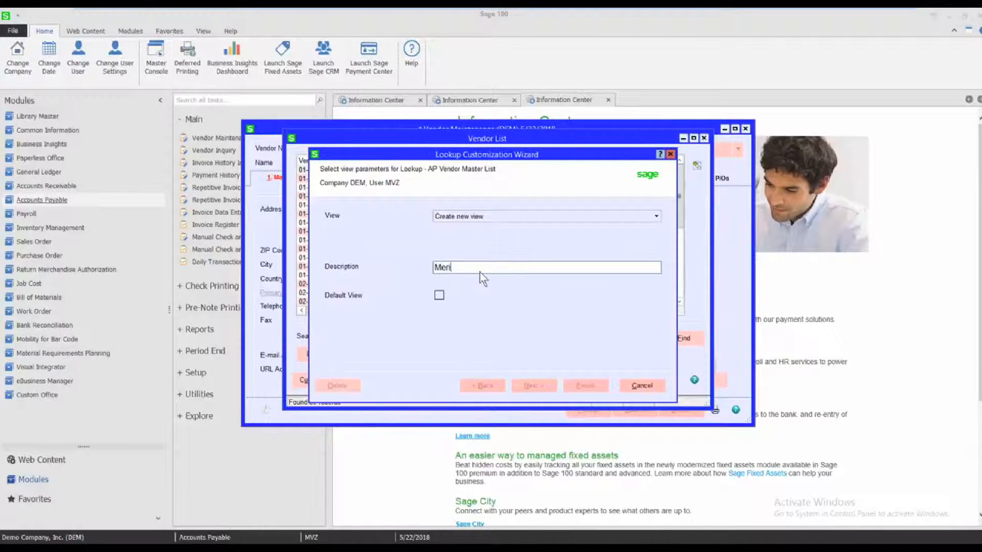
type("lyn")
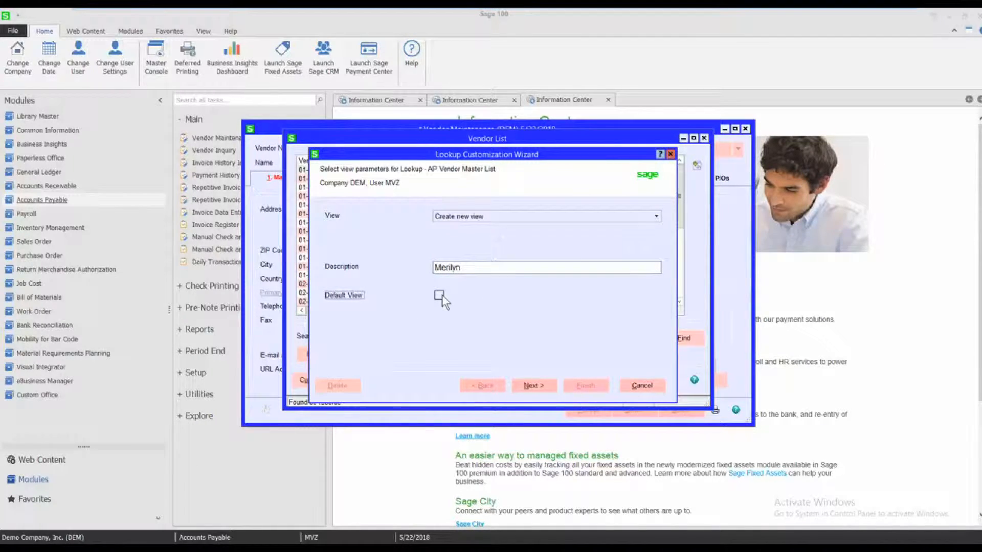
left_click(534, 385)
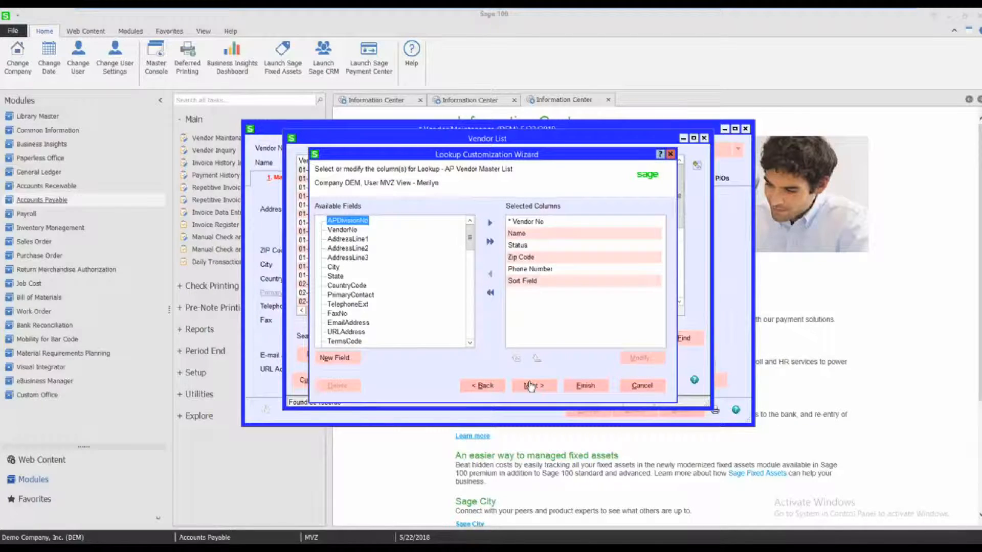
scroll("down", 3)
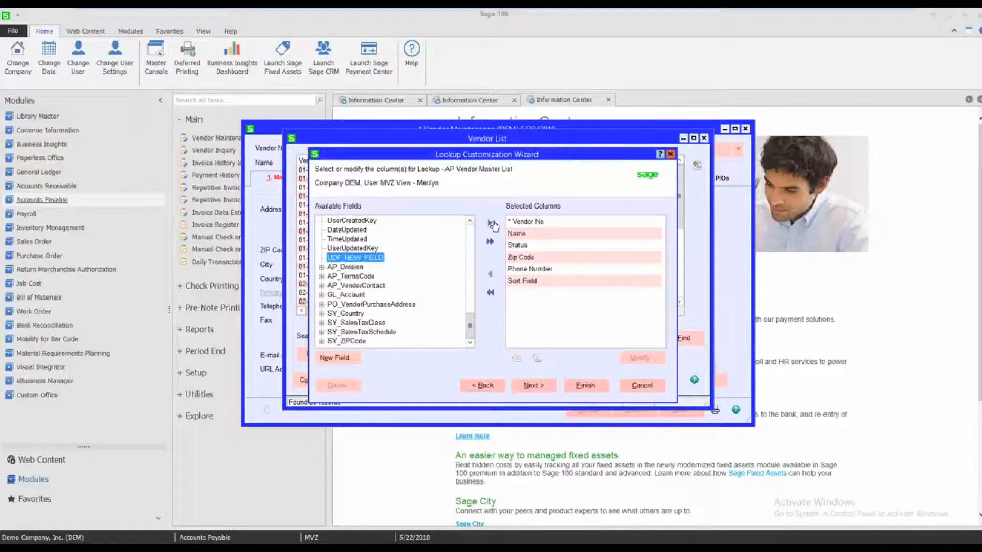
left_click(493, 223)
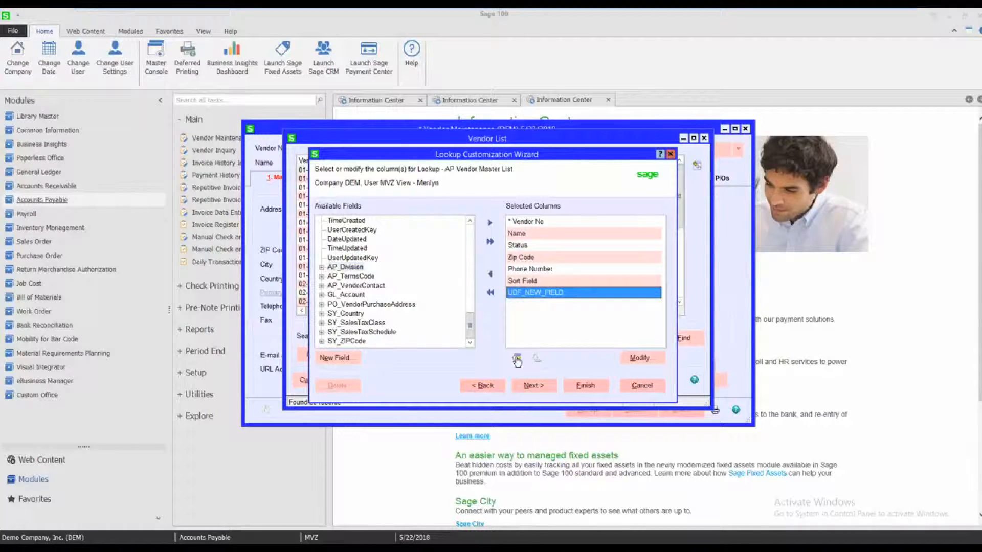
left_click(517, 357)
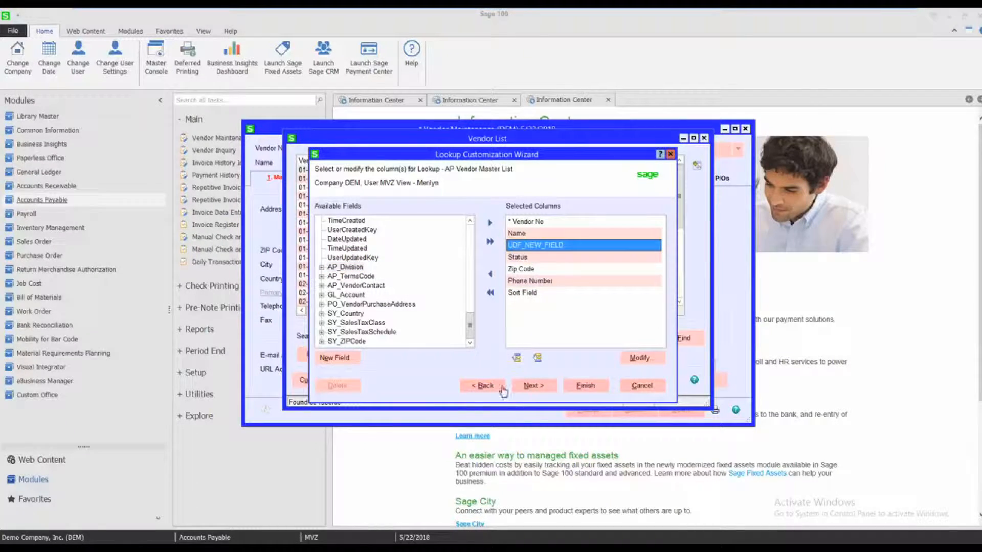
left_click(584, 385)
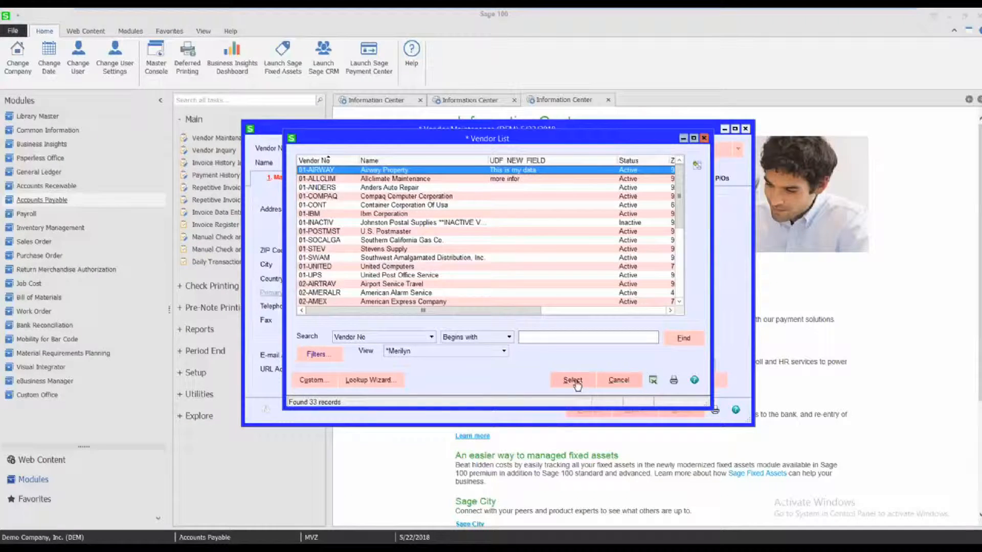